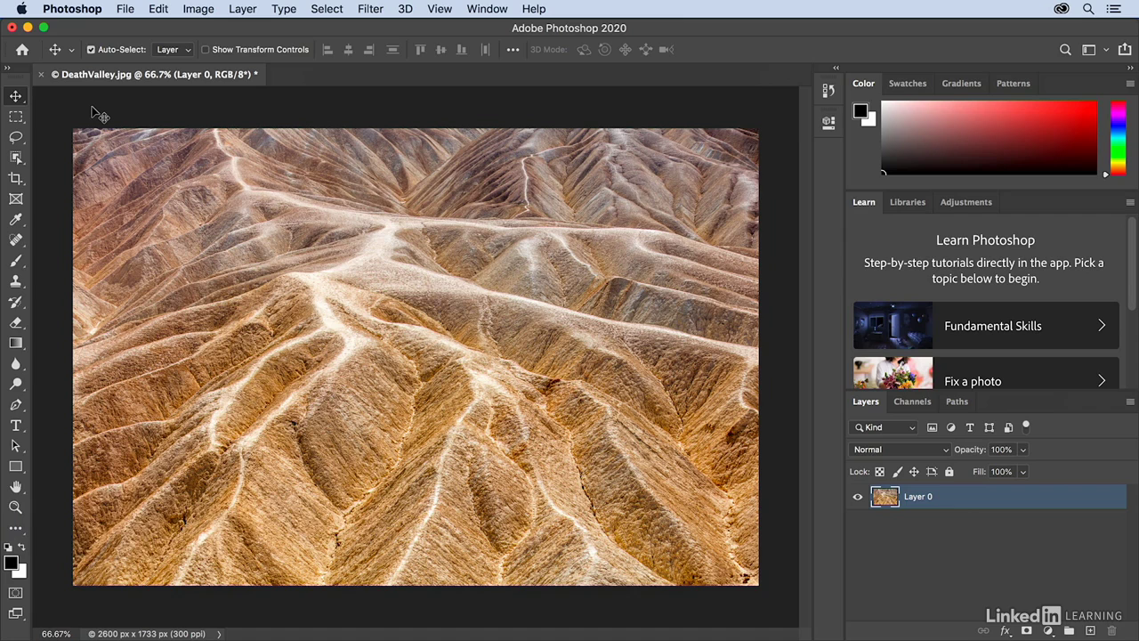
Activate the Rectangular Marquee Tool with the M shortcut
key("m")
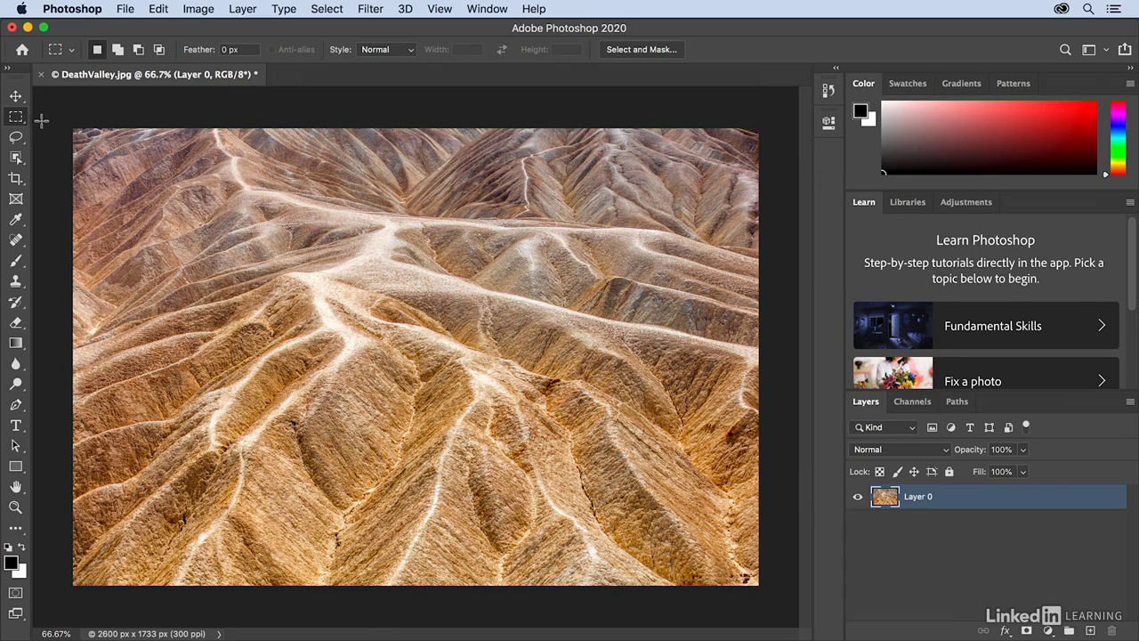
mouse_move(18, 120)
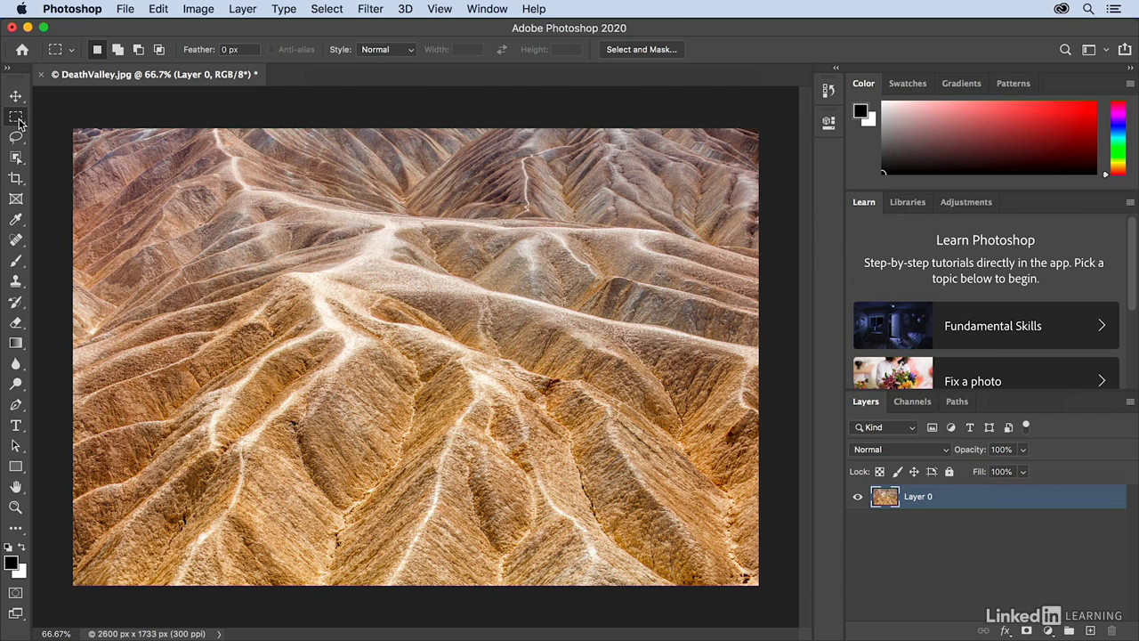
Uncheck Show Tooltips in Preferences > Tools and confirm with OK
left_click(72, 8)
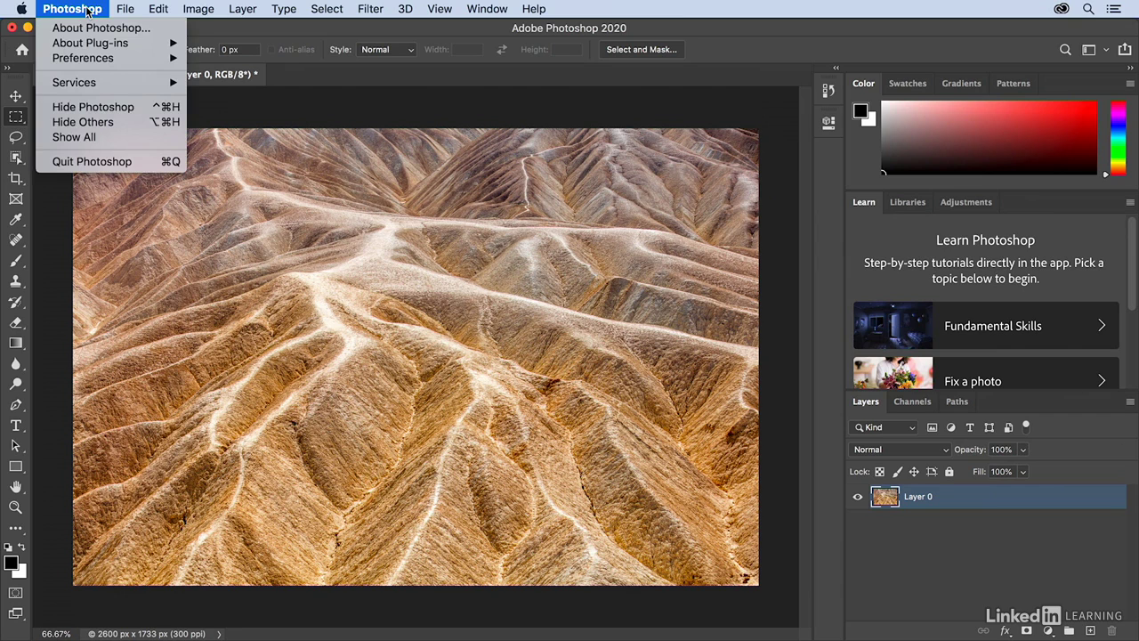
mouse_move(82, 58)
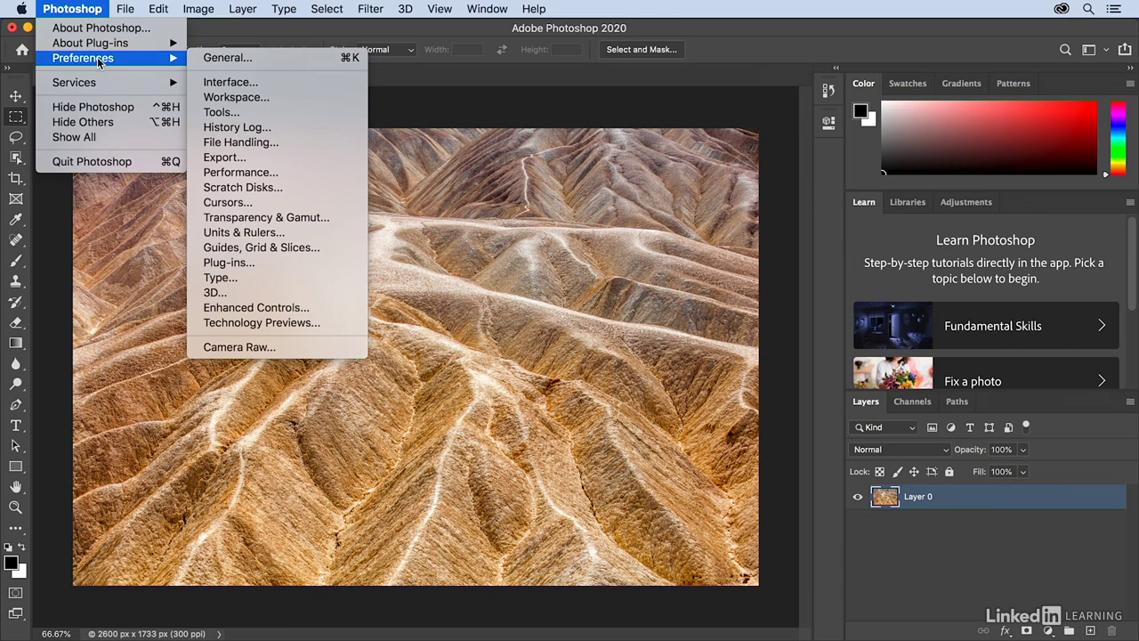
mouse_move(231, 82)
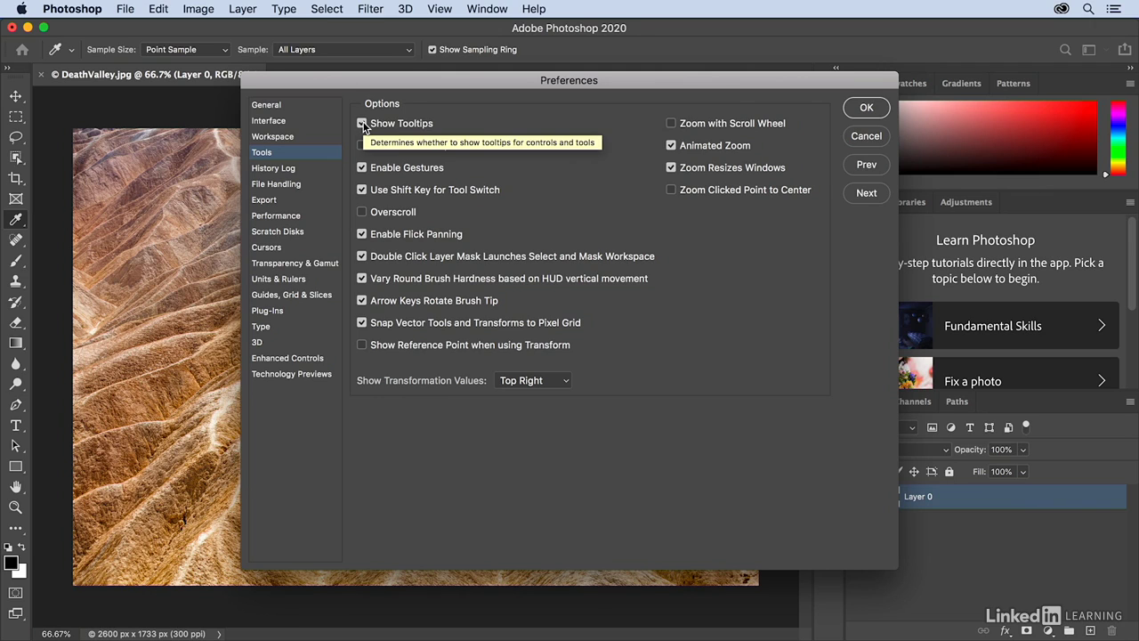
left_click(362, 122)
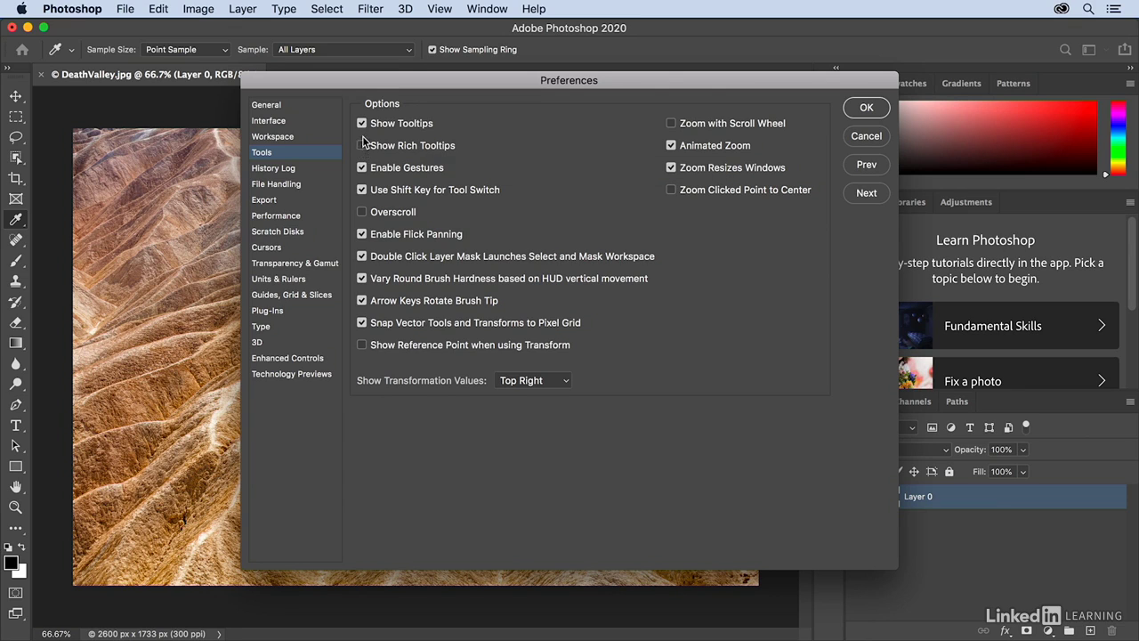
left_click(362, 123)
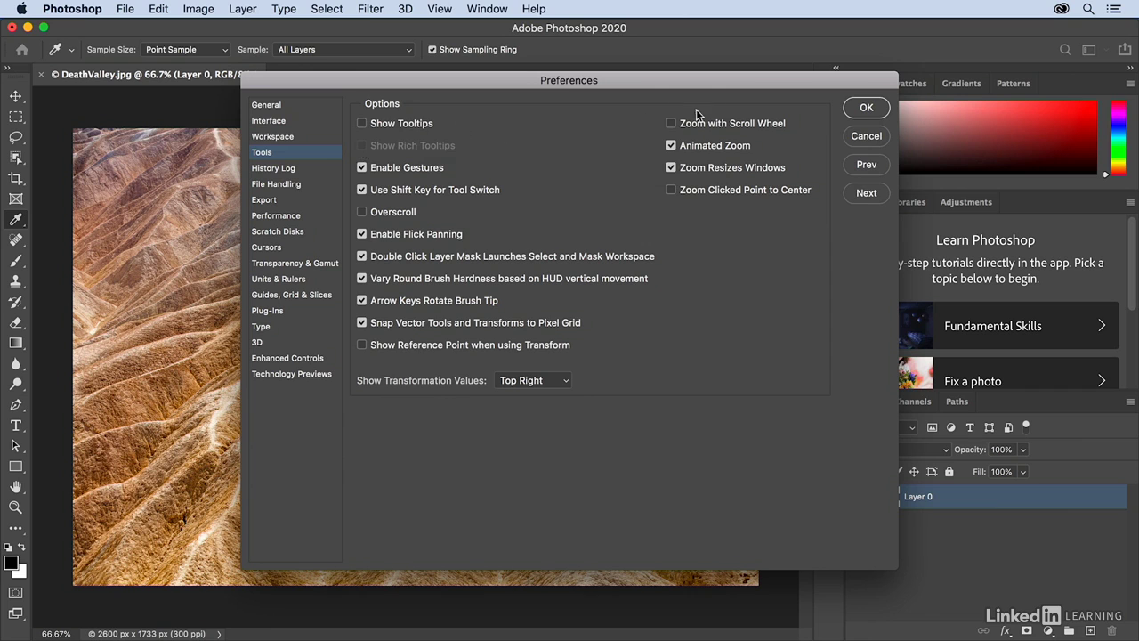
left_click(865, 107)
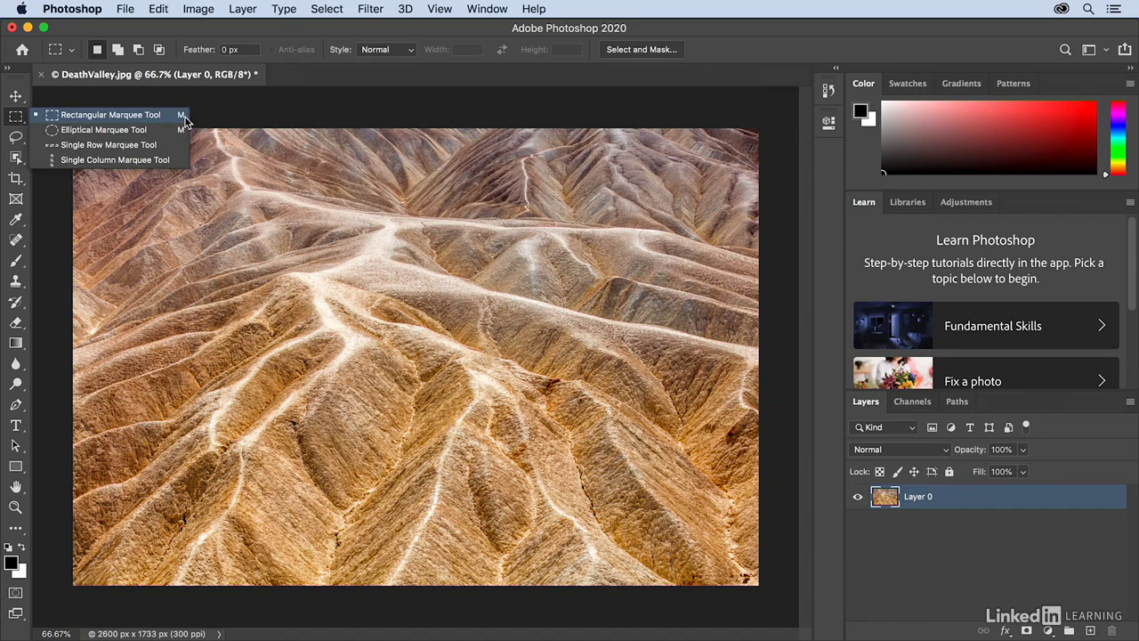
mouse_move(183, 124)
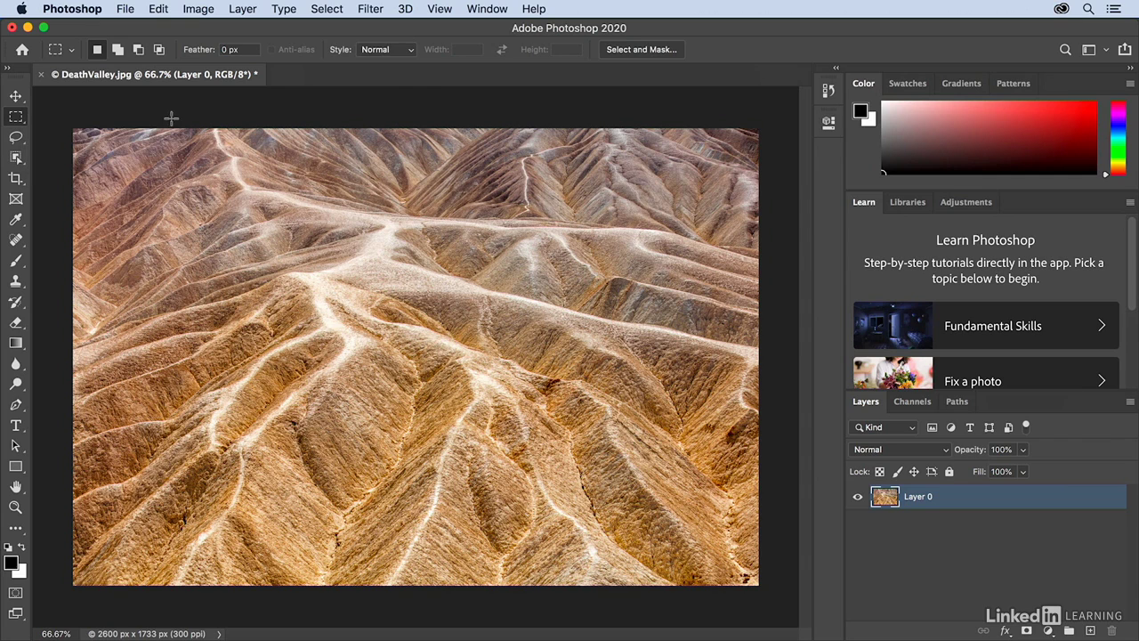
mouse_move(27, 129)
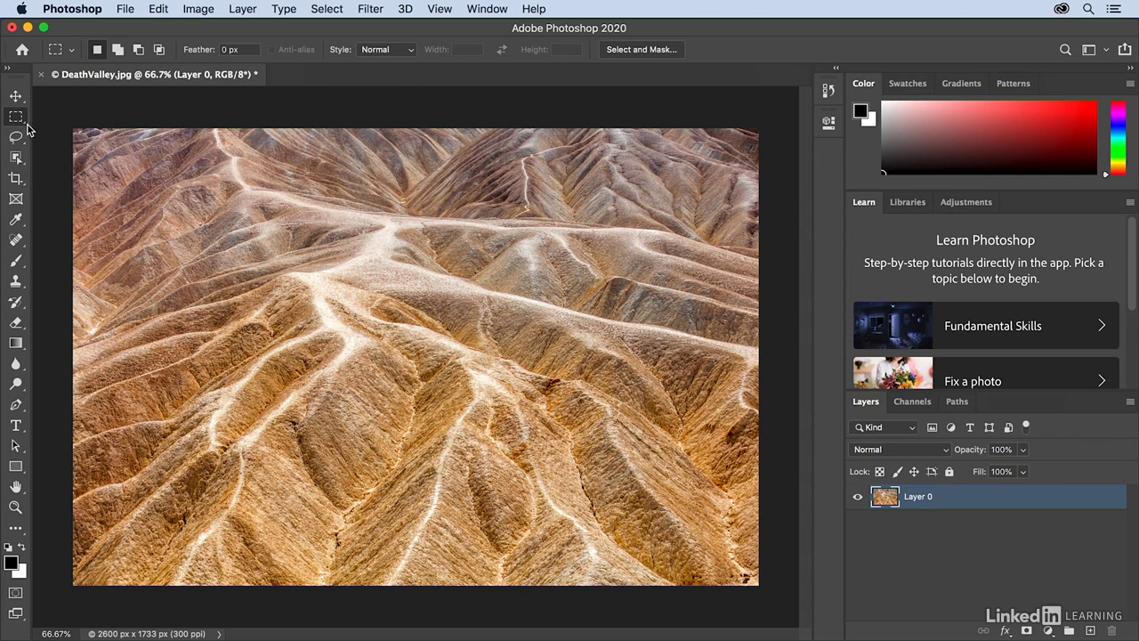
mouse_move(29, 142)
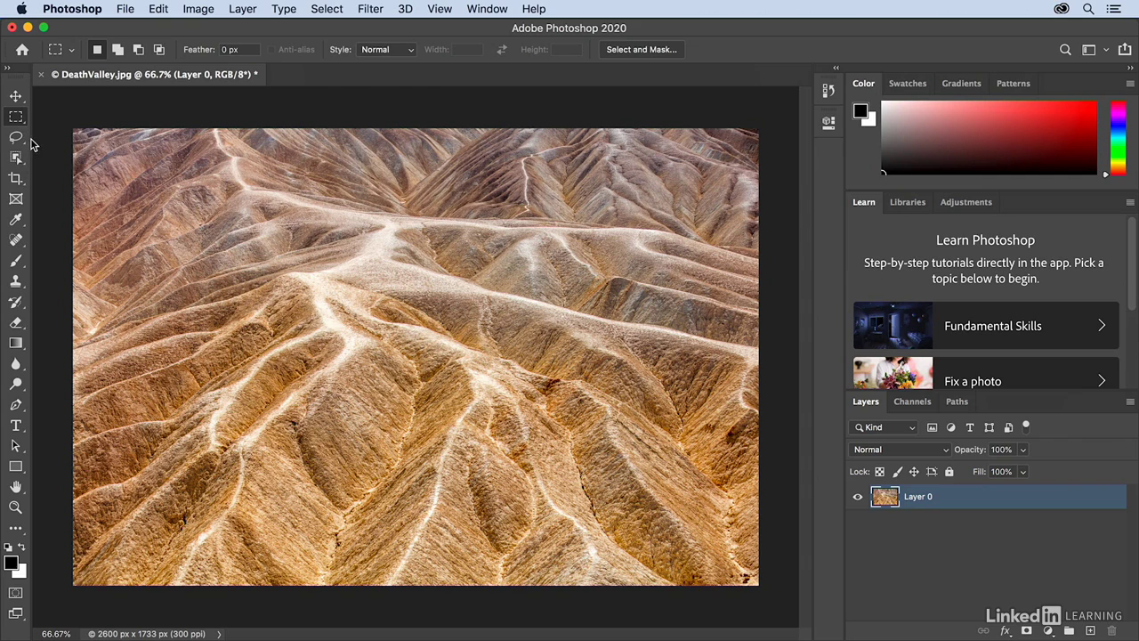
mouse_move(16, 138)
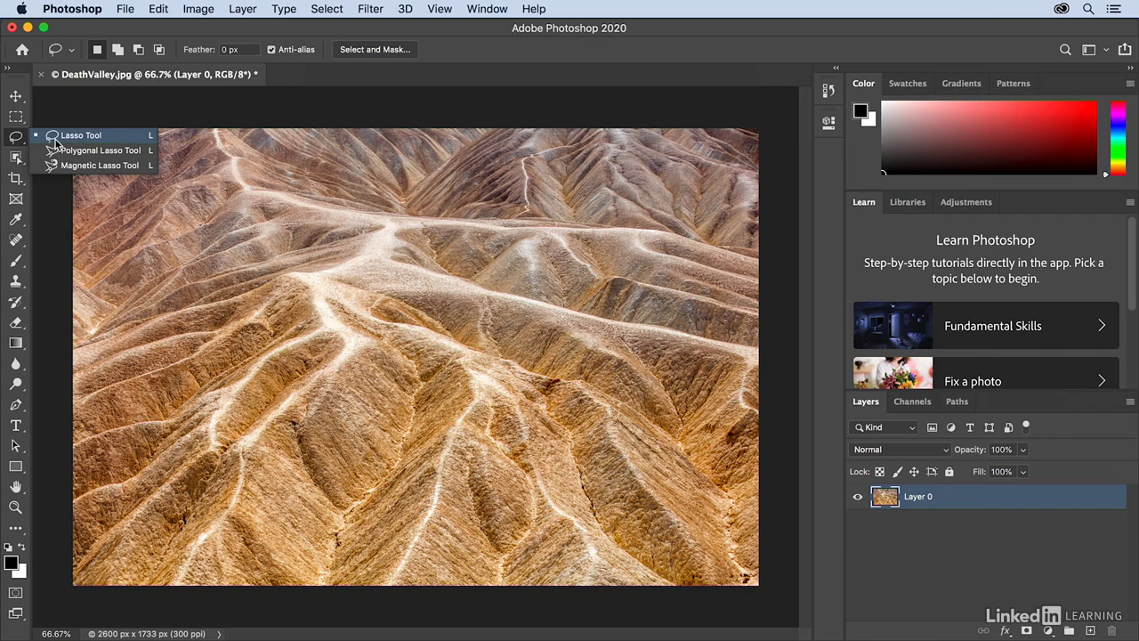
mouse_move(81, 142)
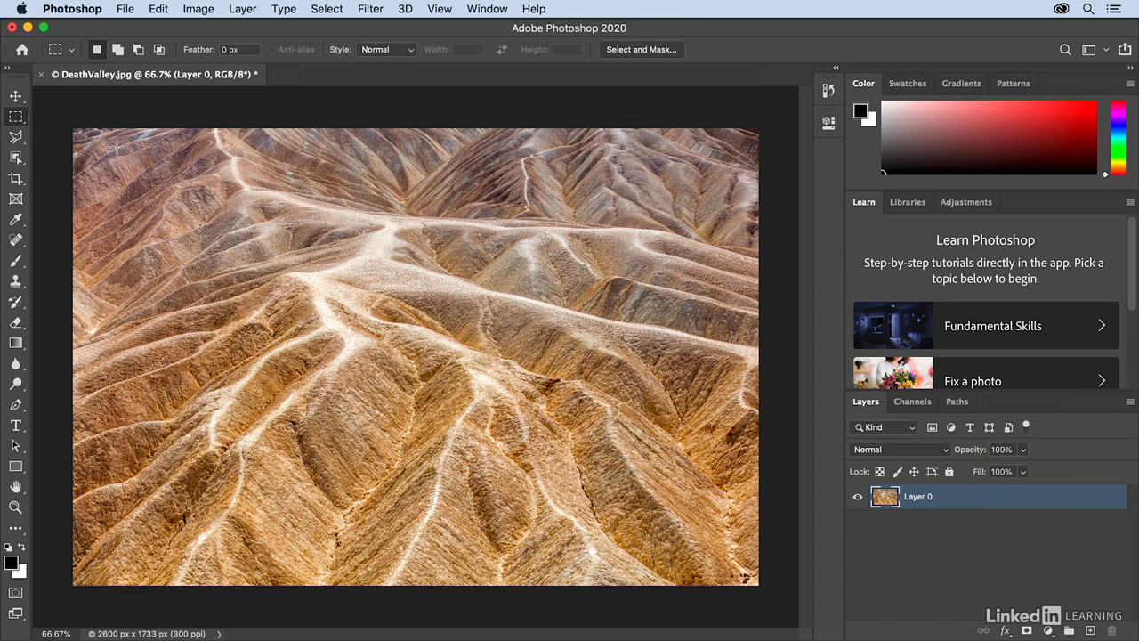
Select the Polygonal Lasso, then cycle with Shift+L through Magnetic Lasso back to Lasso
left_click(16, 137)
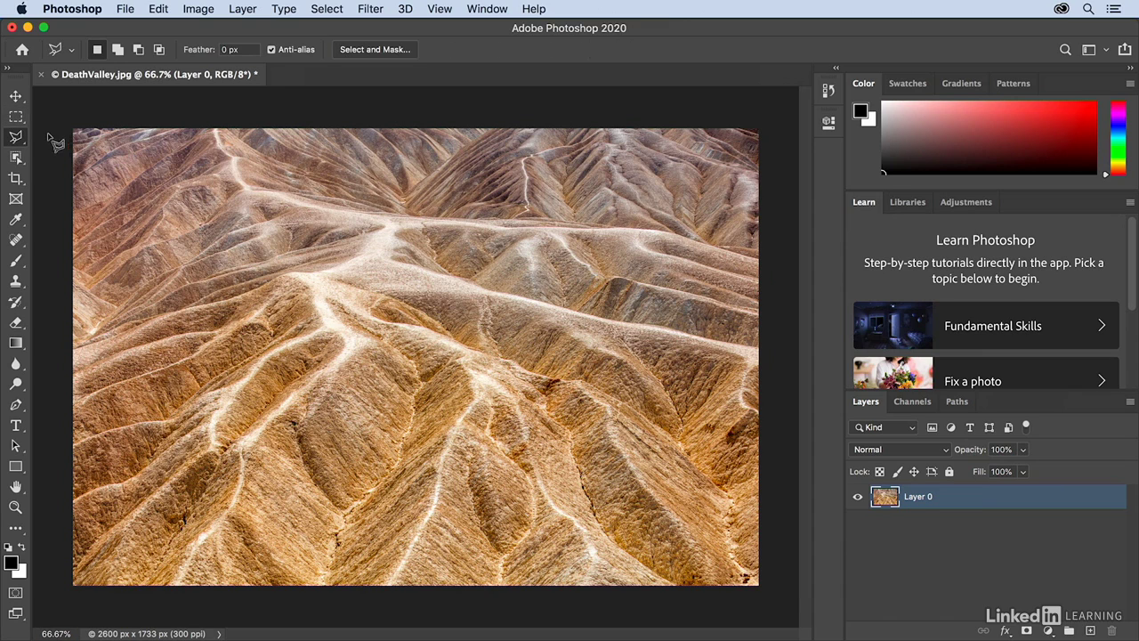
mouse_move(18, 143)
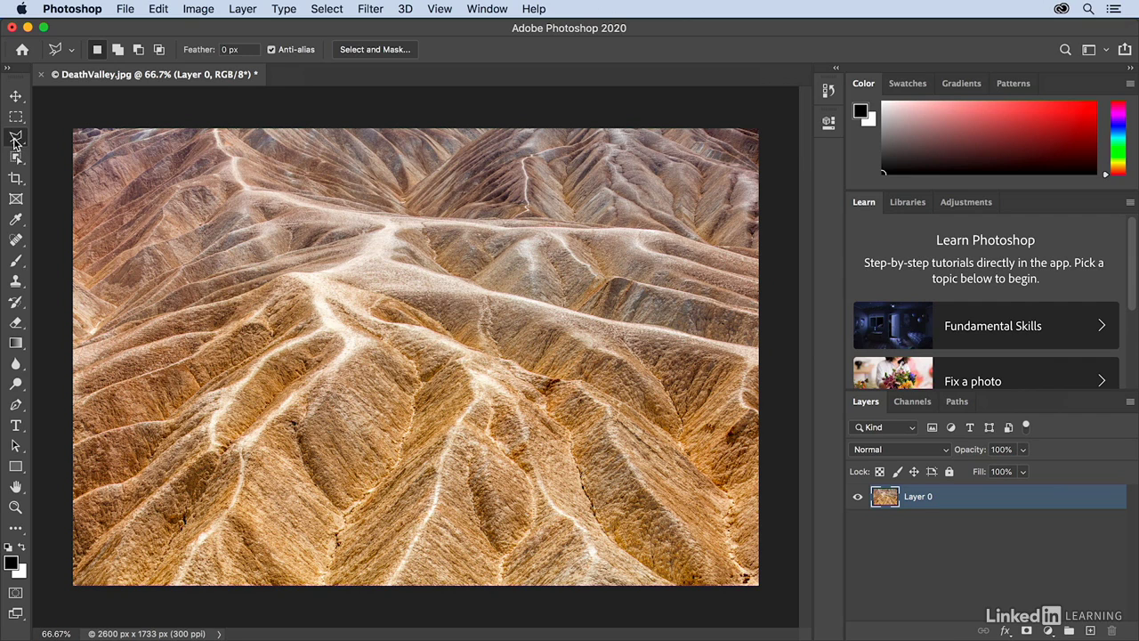
mouse_move(46, 149)
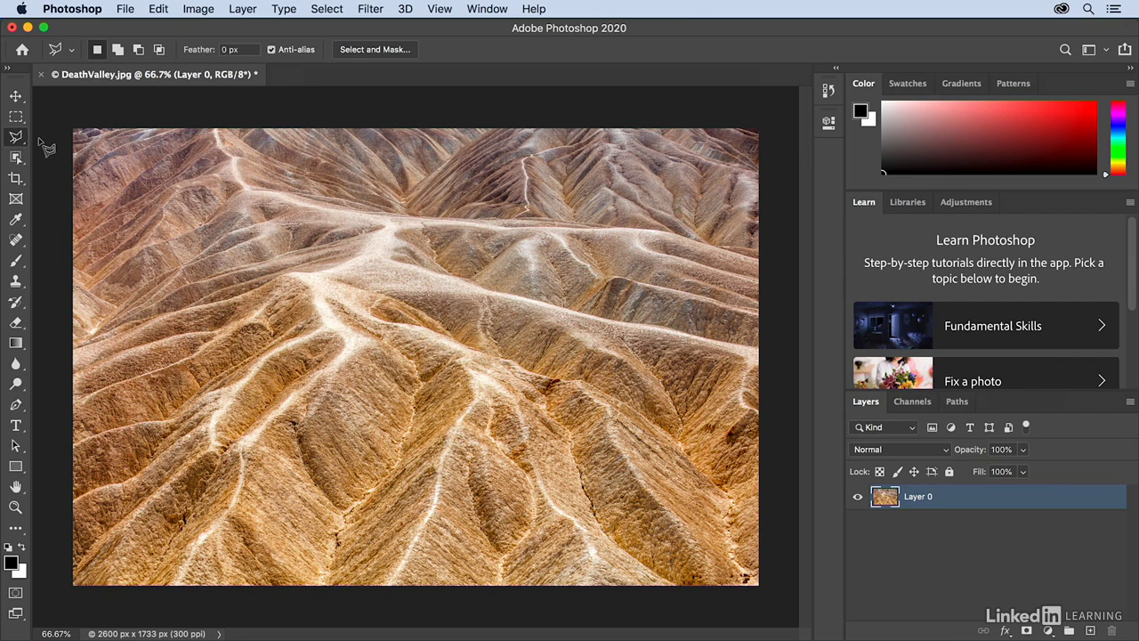
key("shift+l")
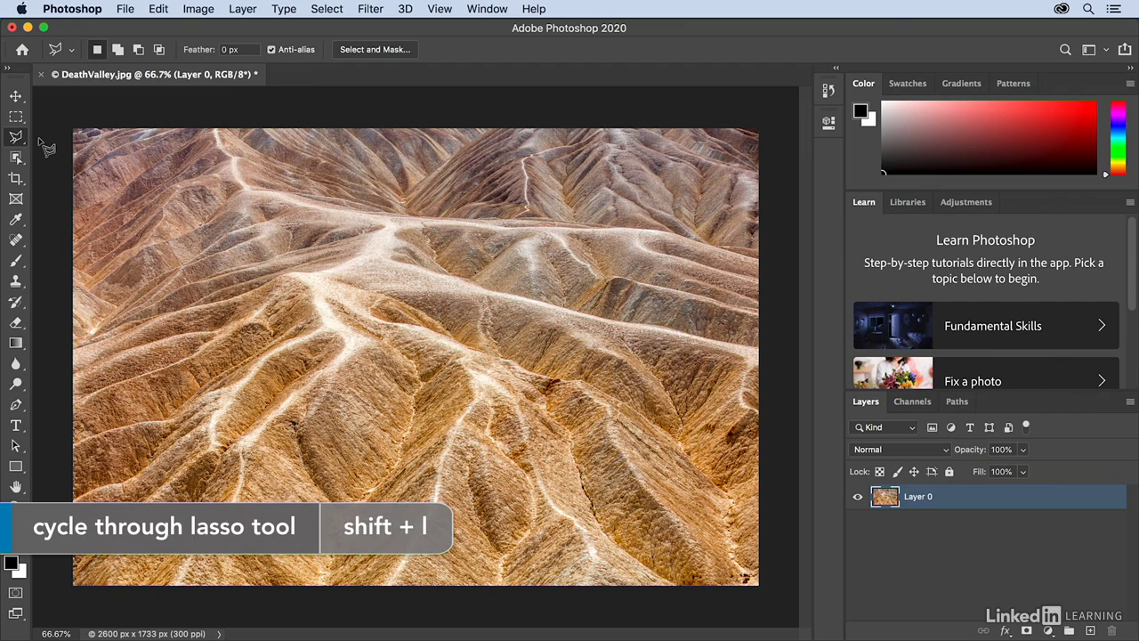
key("shift+l")
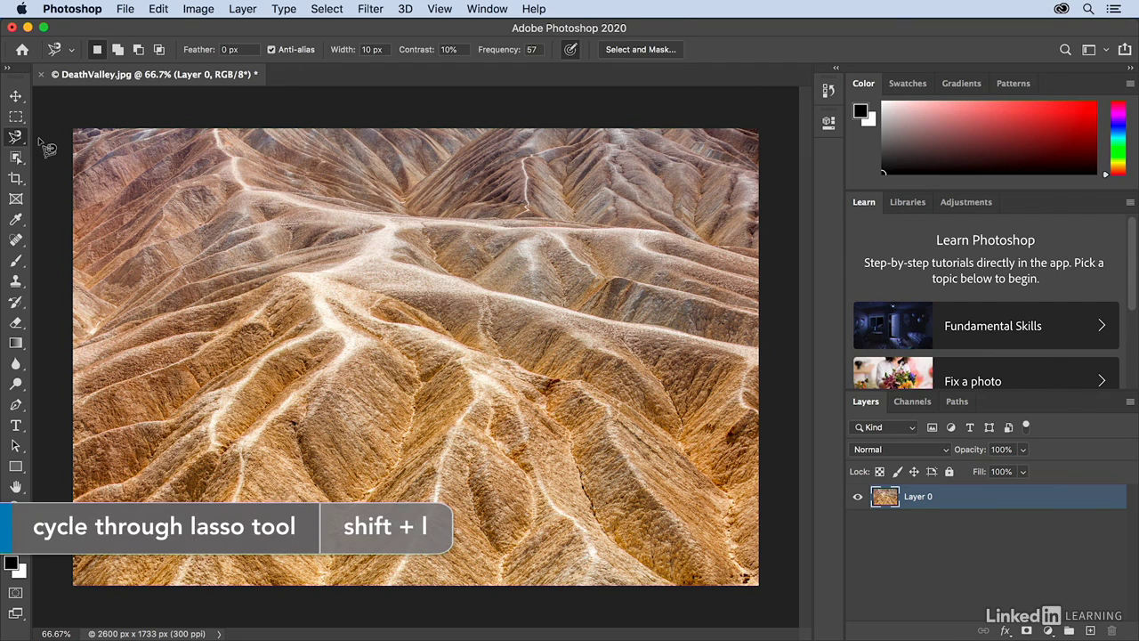
key("shift+l")
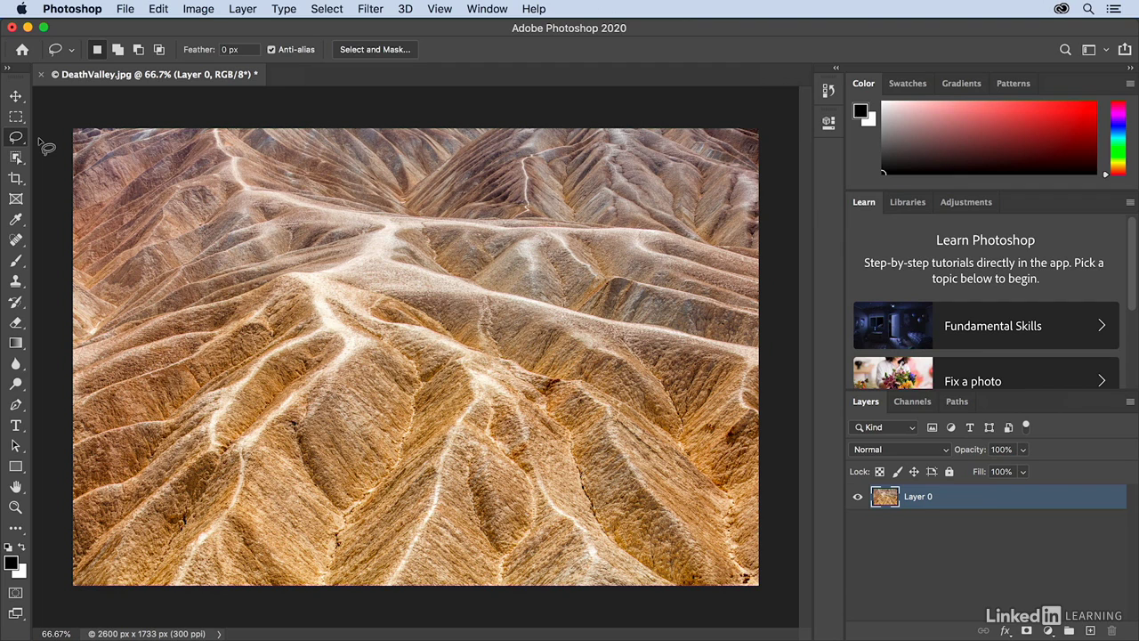
left_click(72, 8)
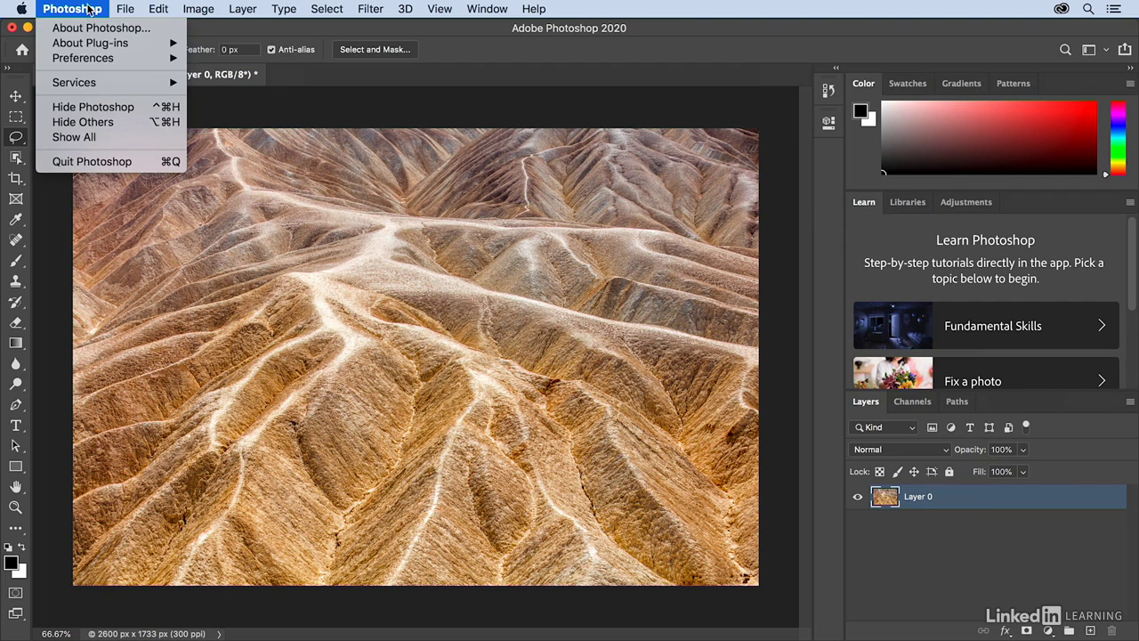
mouse_move(83, 58)
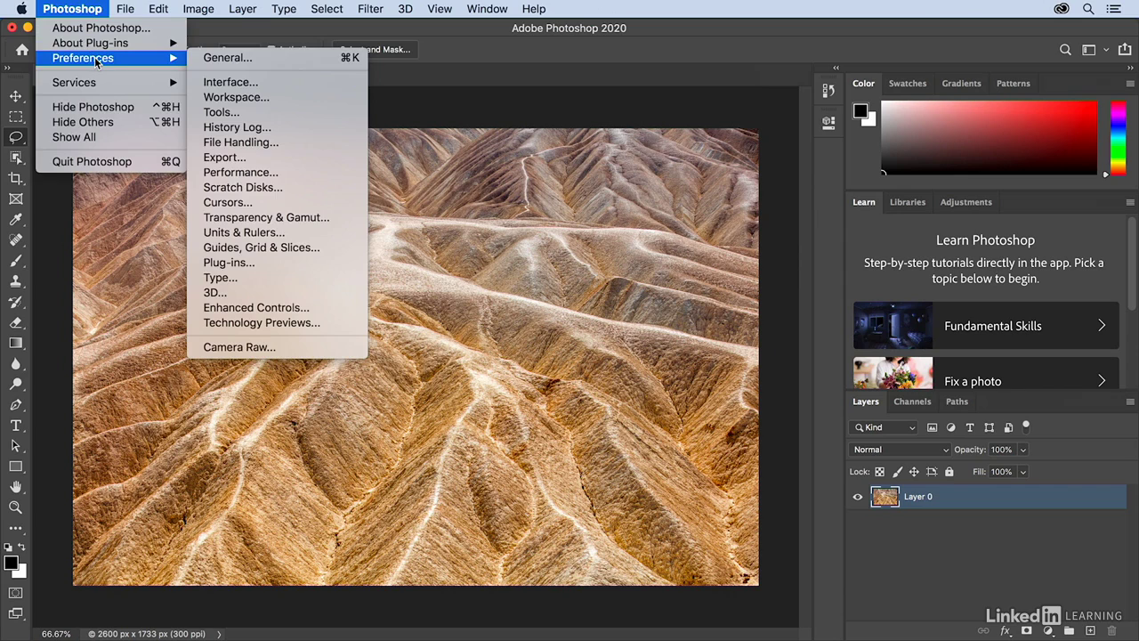
mouse_move(235, 97)
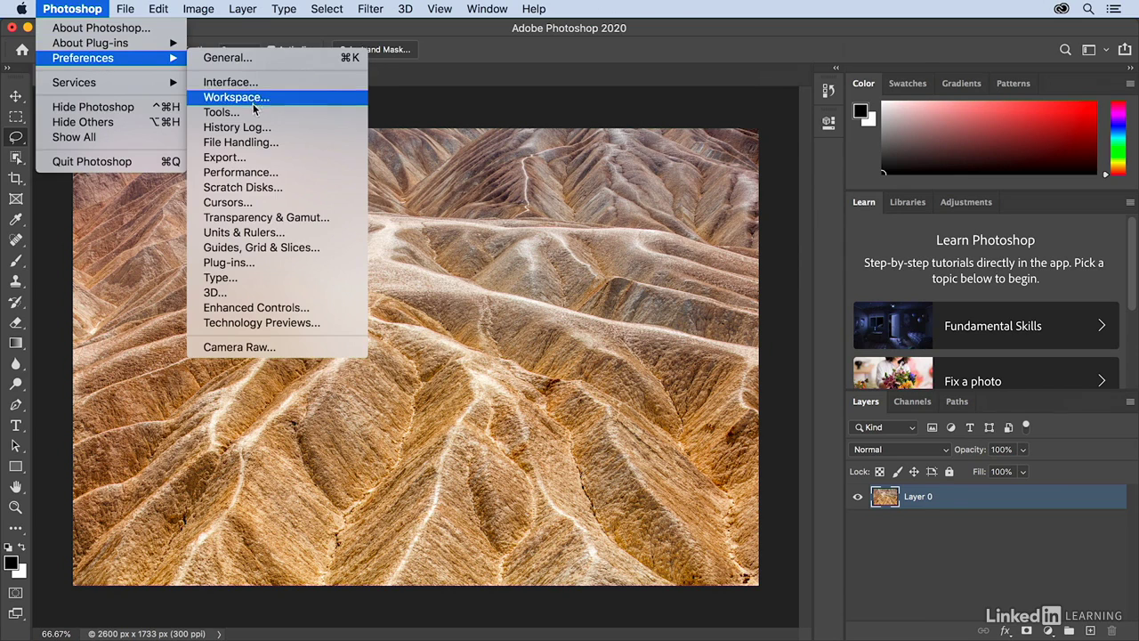
left_click(221, 111)
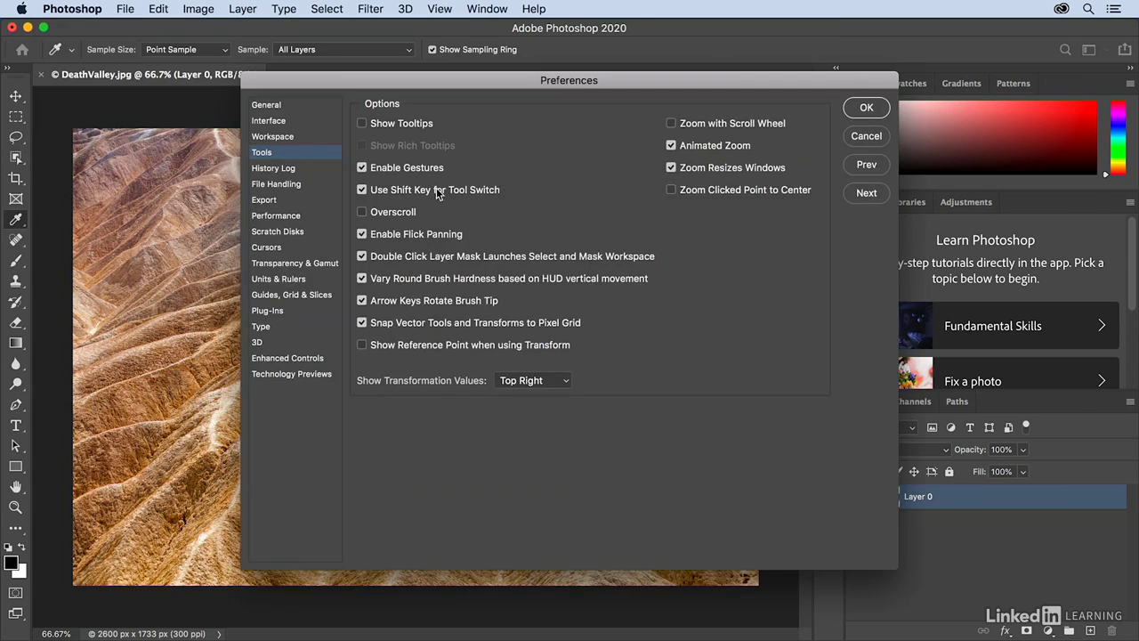
left_click(865, 107)
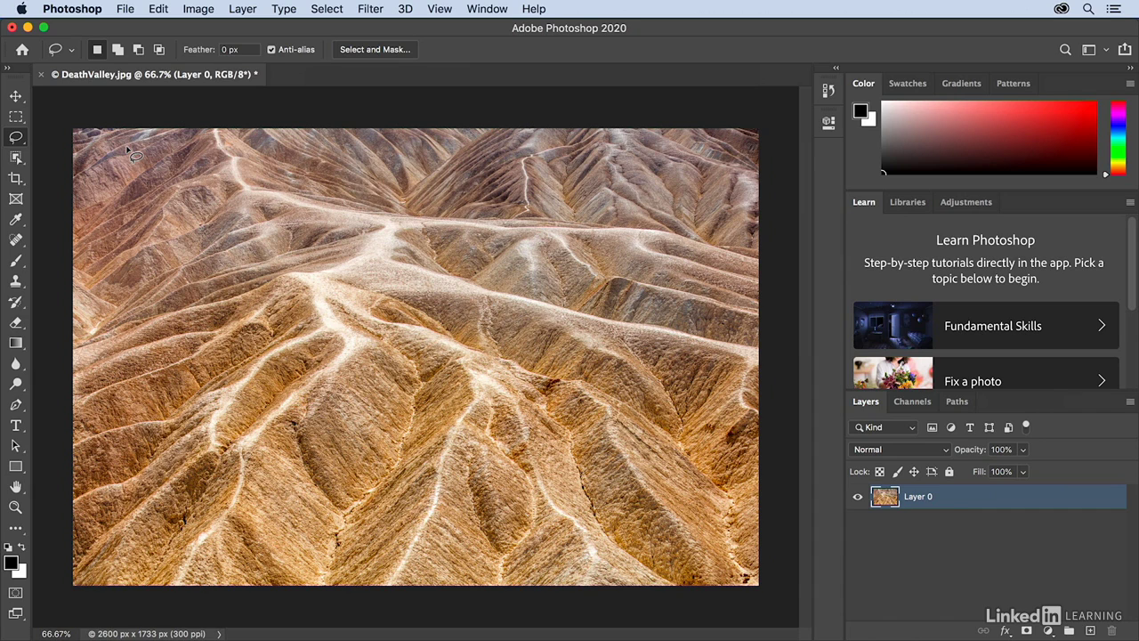
Open the Edit menu to reach the Toolbar command
left_click(158, 8)
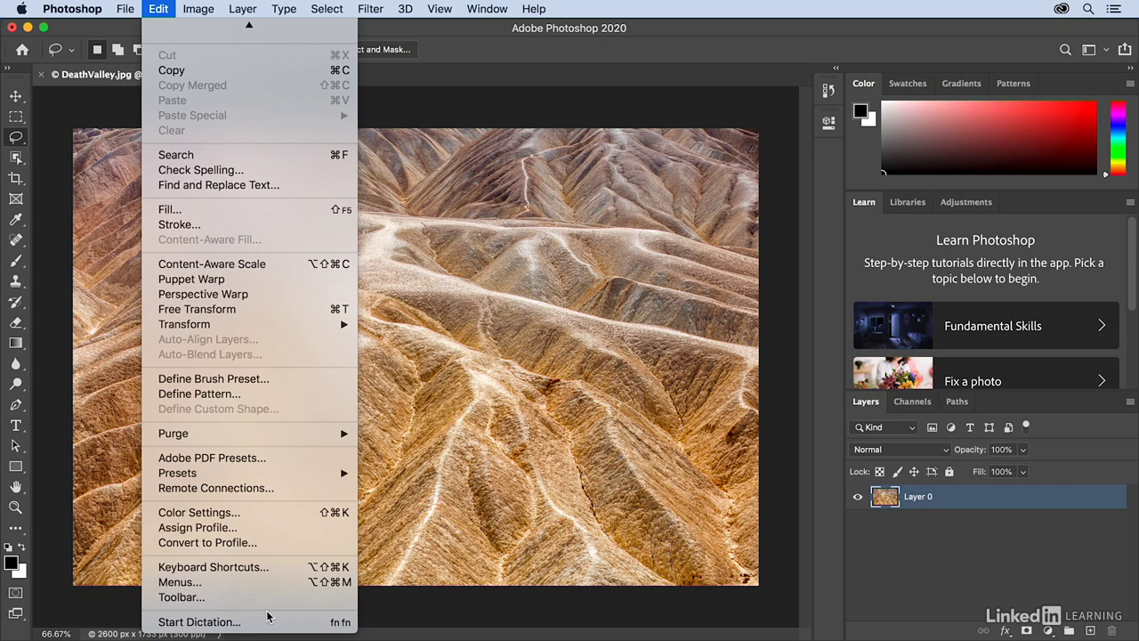
mouse_move(181, 597)
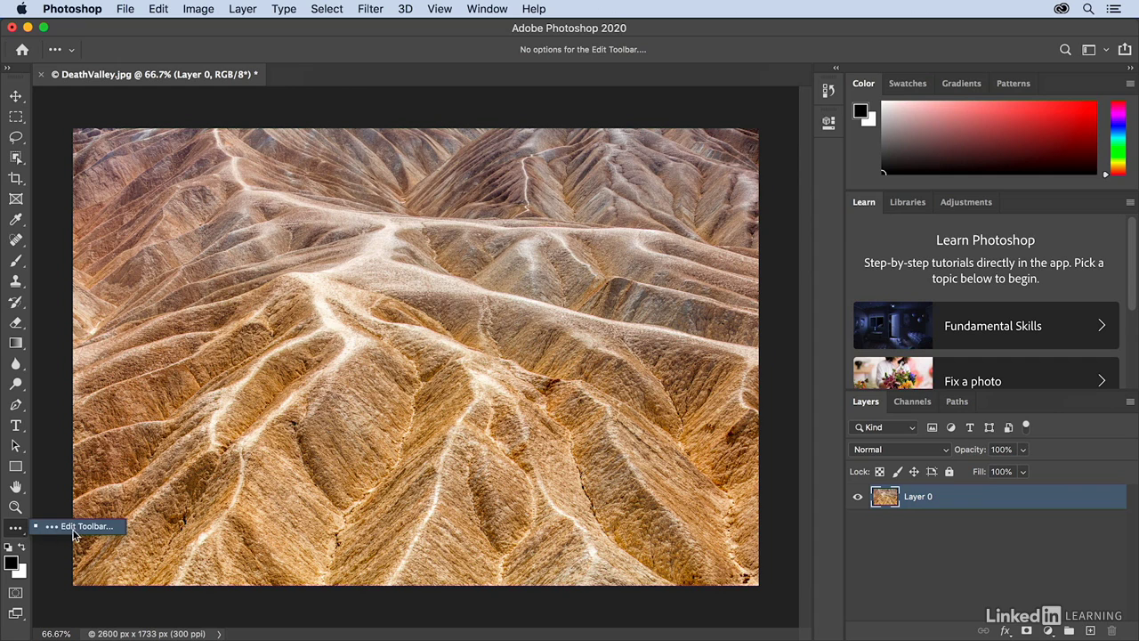
In Edit Toolbar, place Elliptical Marquee first and move Single Row and Single Column Marquees to Extra Tools
left_click(86, 526)
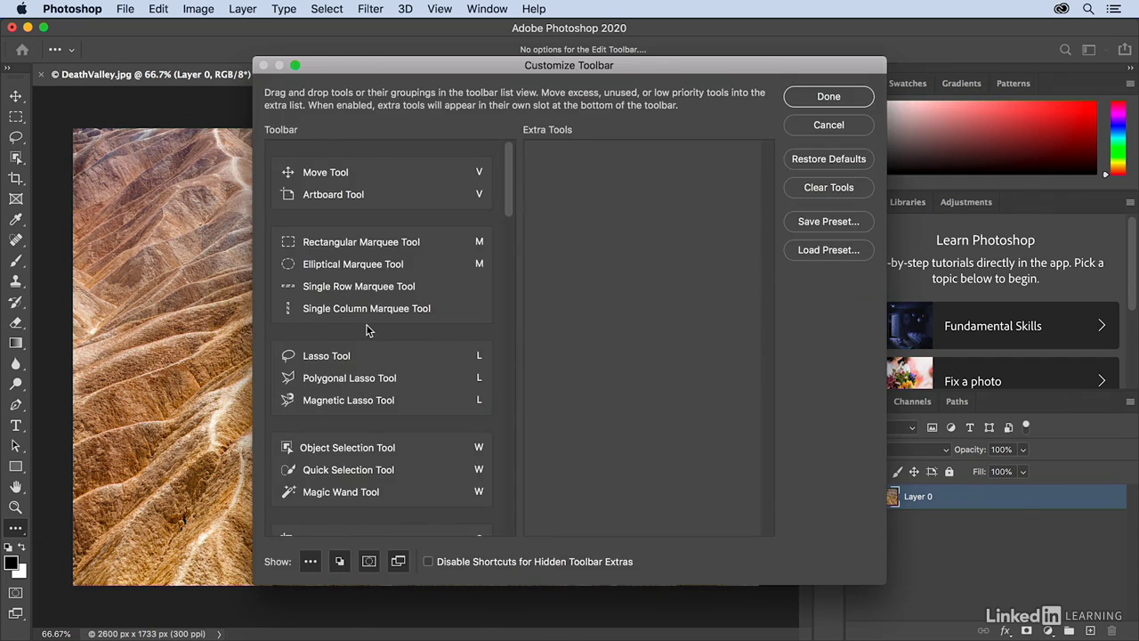
mouse_move(458, 249)
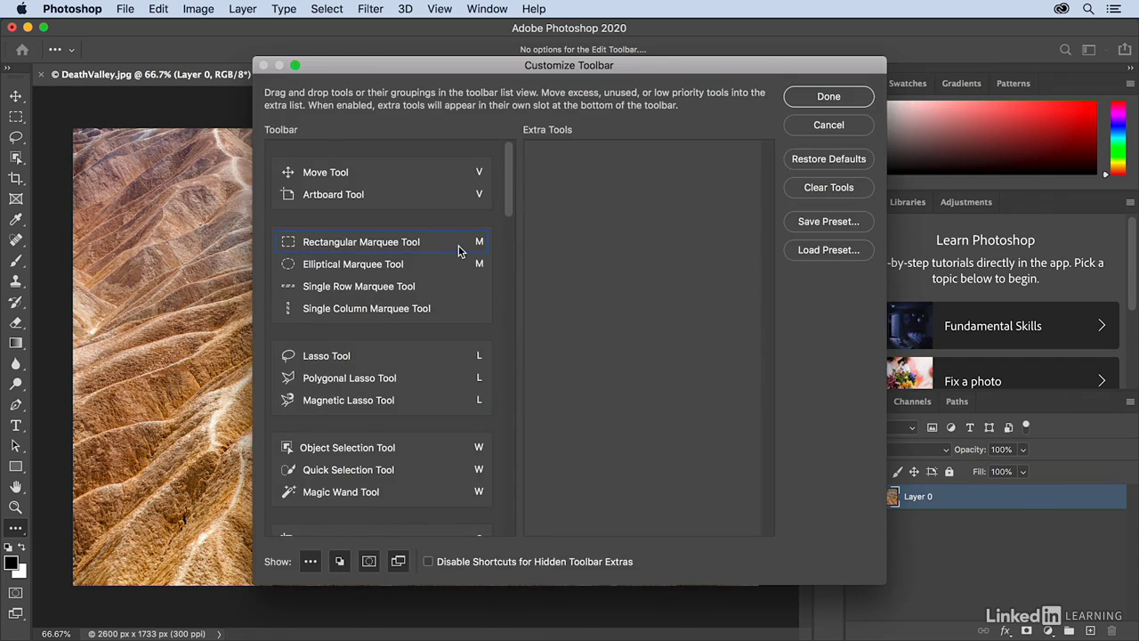
left_click_drag(360, 242, 458, 272)
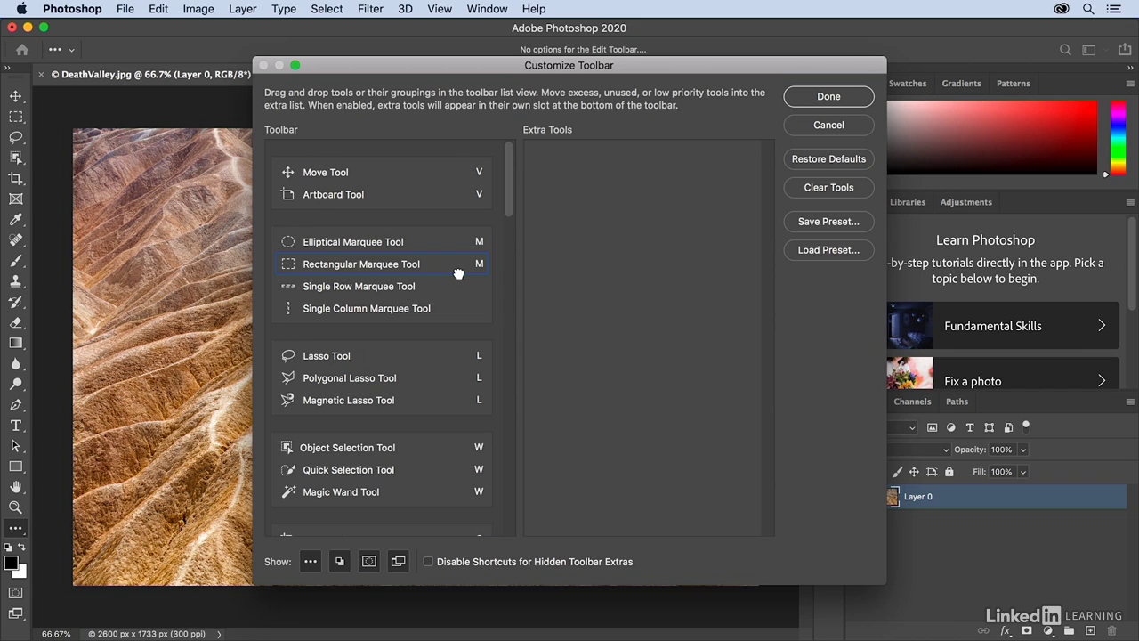
mouse_move(457, 269)
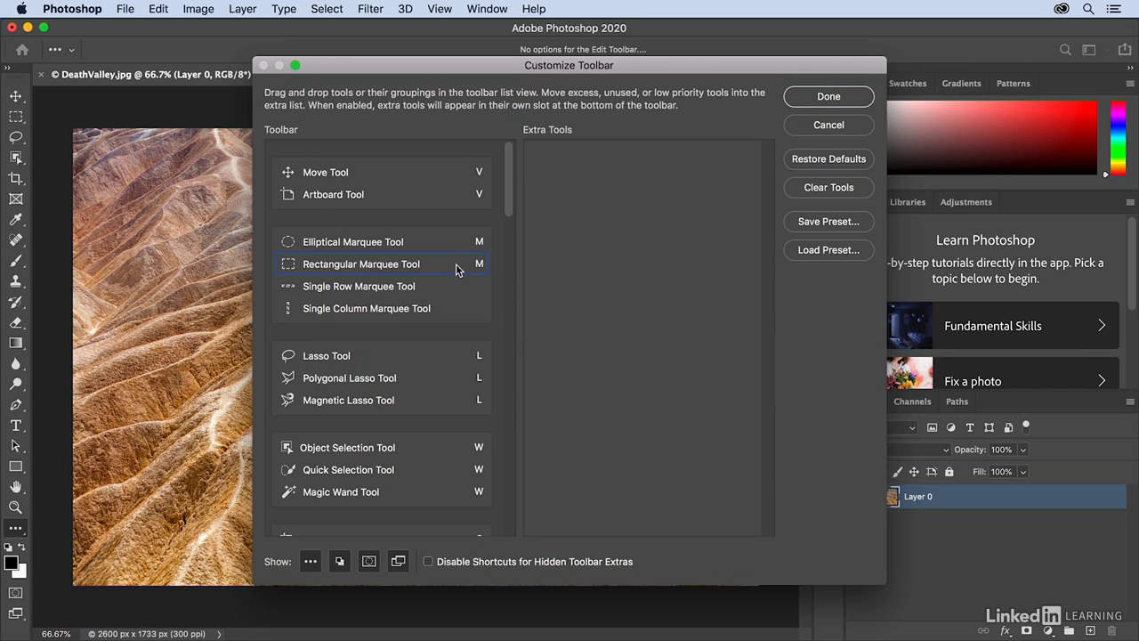
left_click_drag(361, 263, 586, 277)
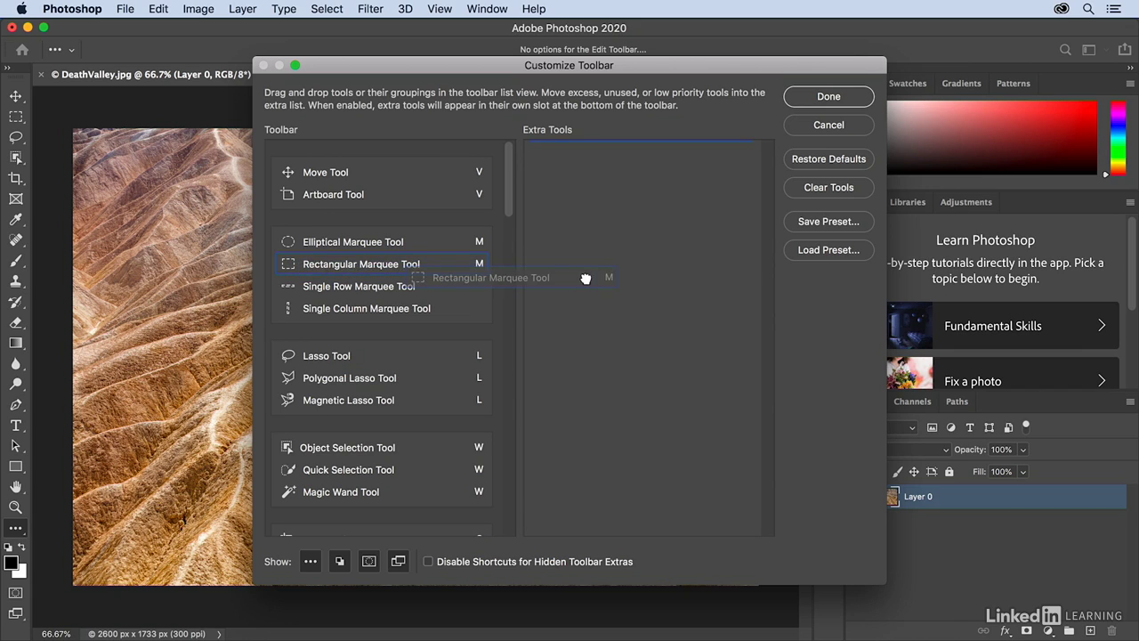
left_click_drag(359, 285, 618, 172)
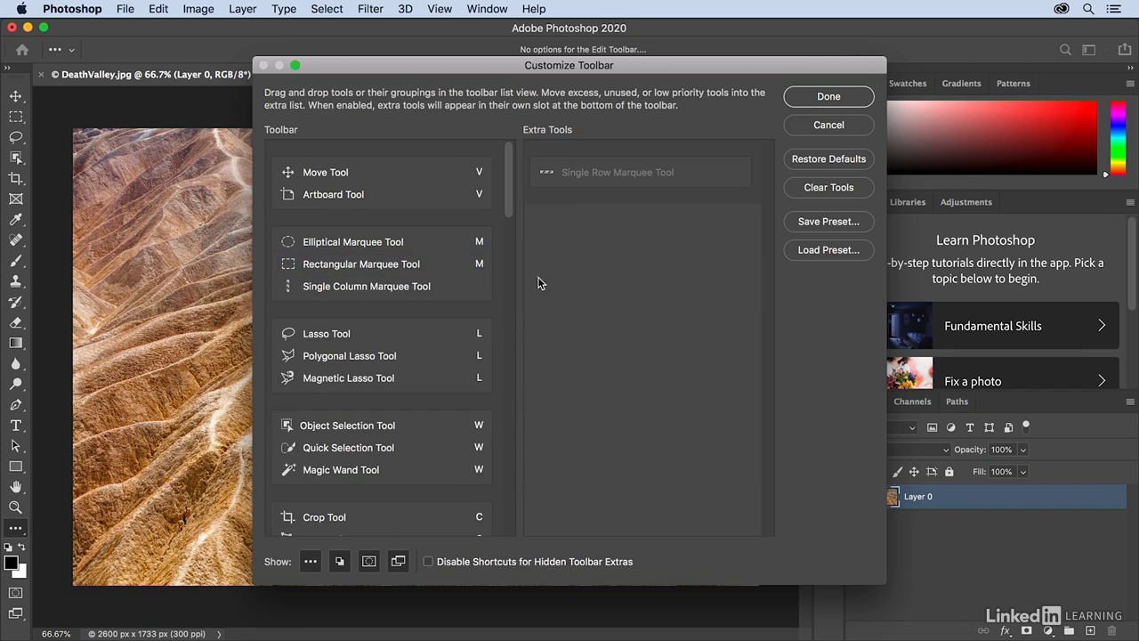
left_click_drag(366, 286, 625, 220)
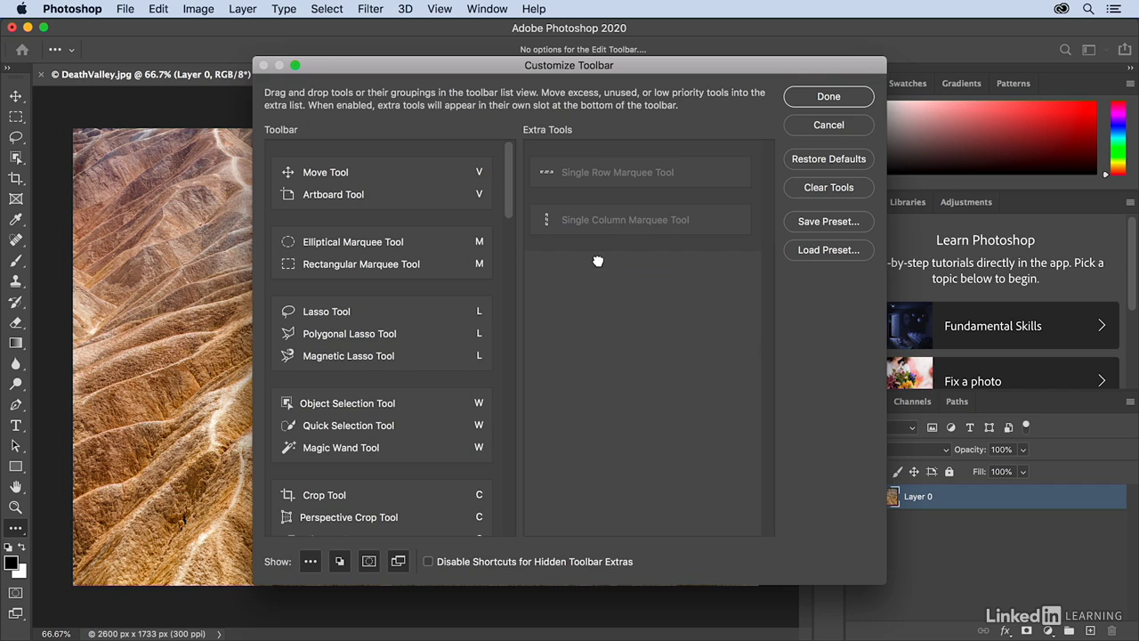
Separate the Elliptical Marquee into its own toolbar group below Rectangular Marquee
left_click(360, 264)
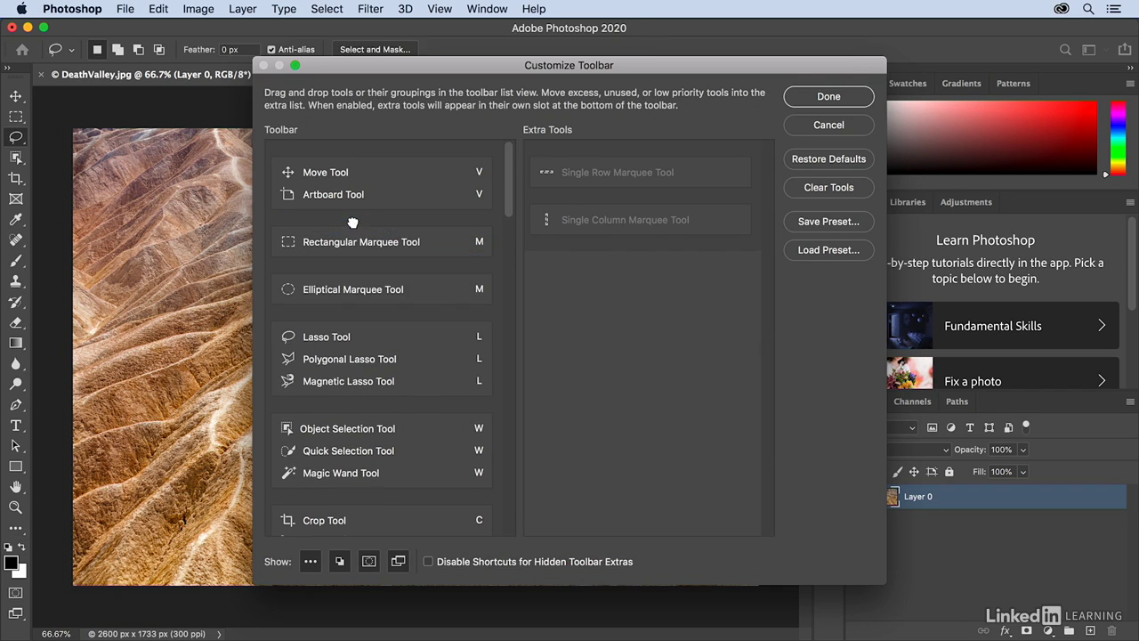
mouse_move(353, 227)
type("N")
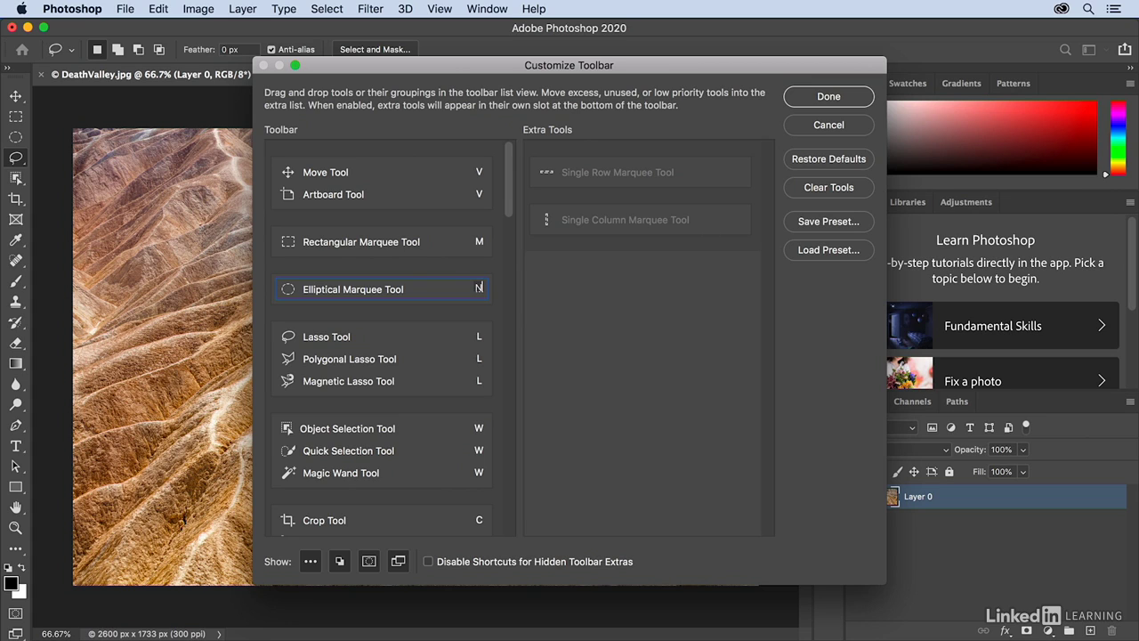
mouse_move(823, 225)
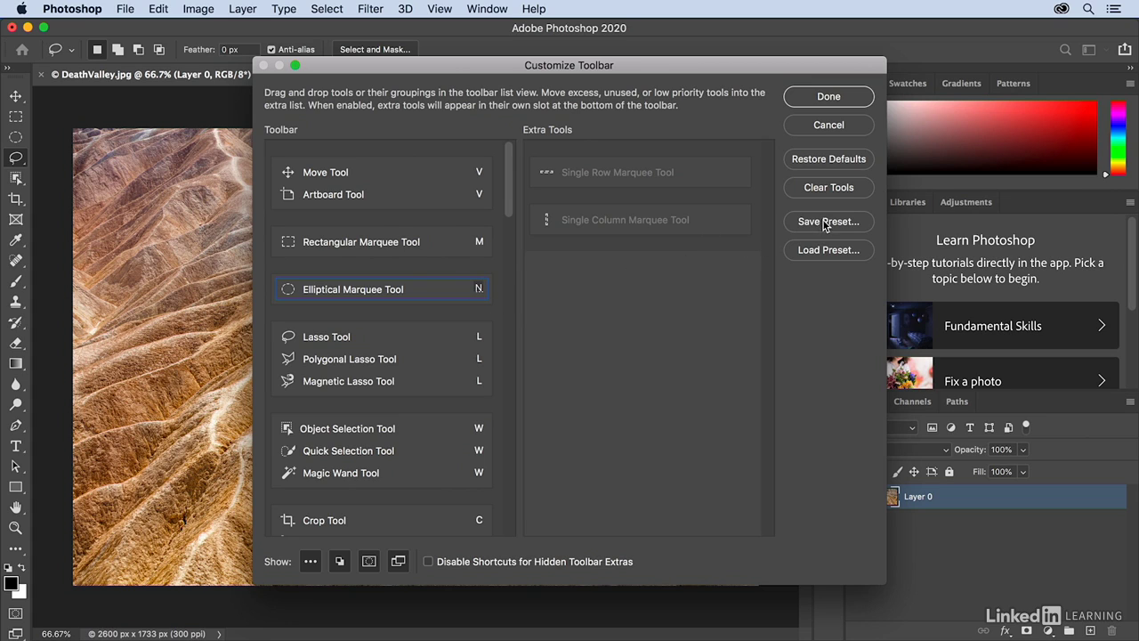
Save the custom toolbar as a preset named jk
left_click(827, 220)
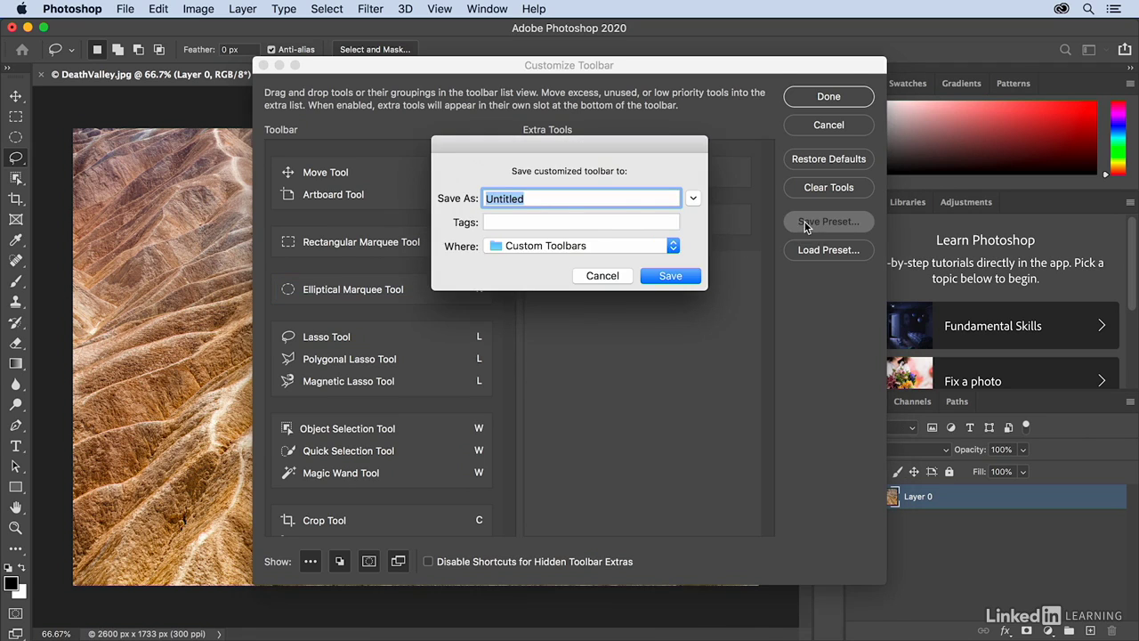
type("jk")
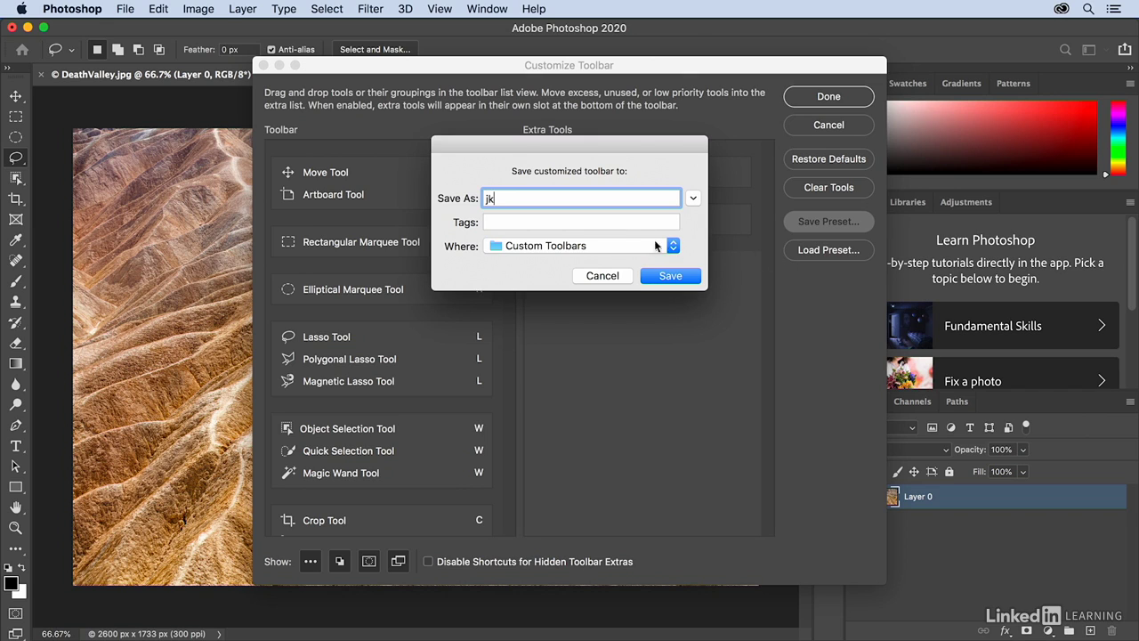
left_click(670, 275)
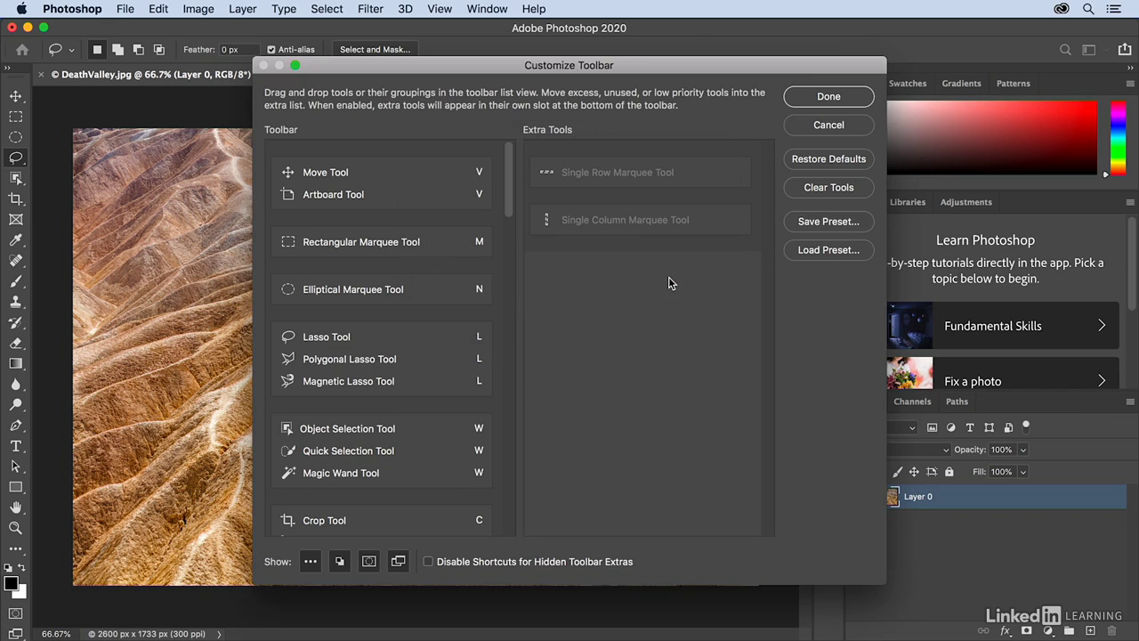
mouse_move(672, 289)
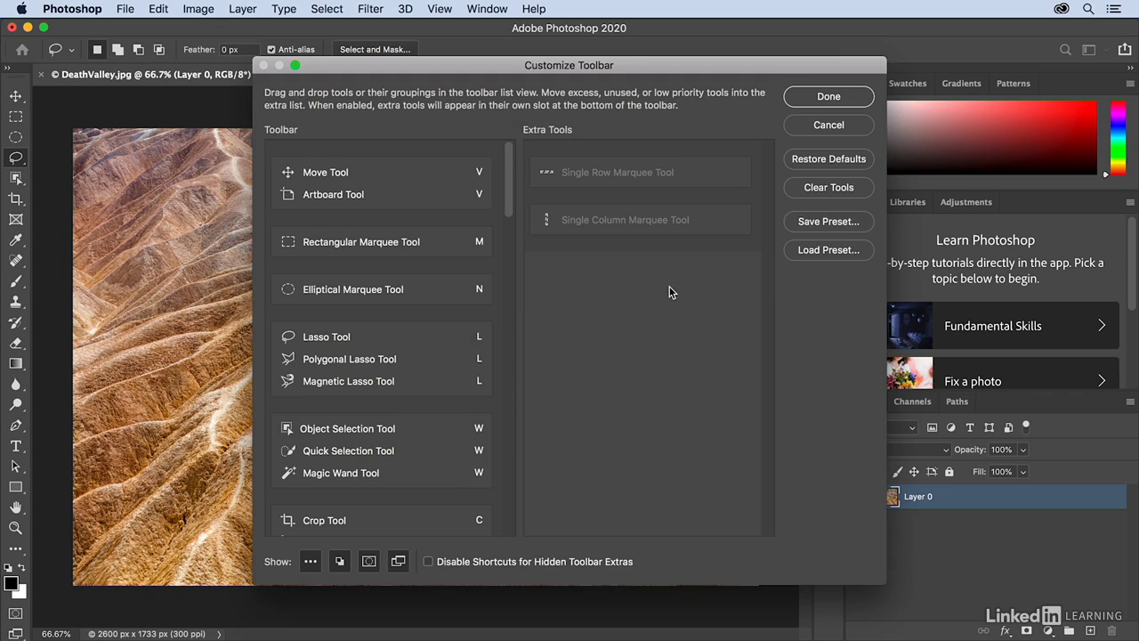
mouse_move(832, 166)
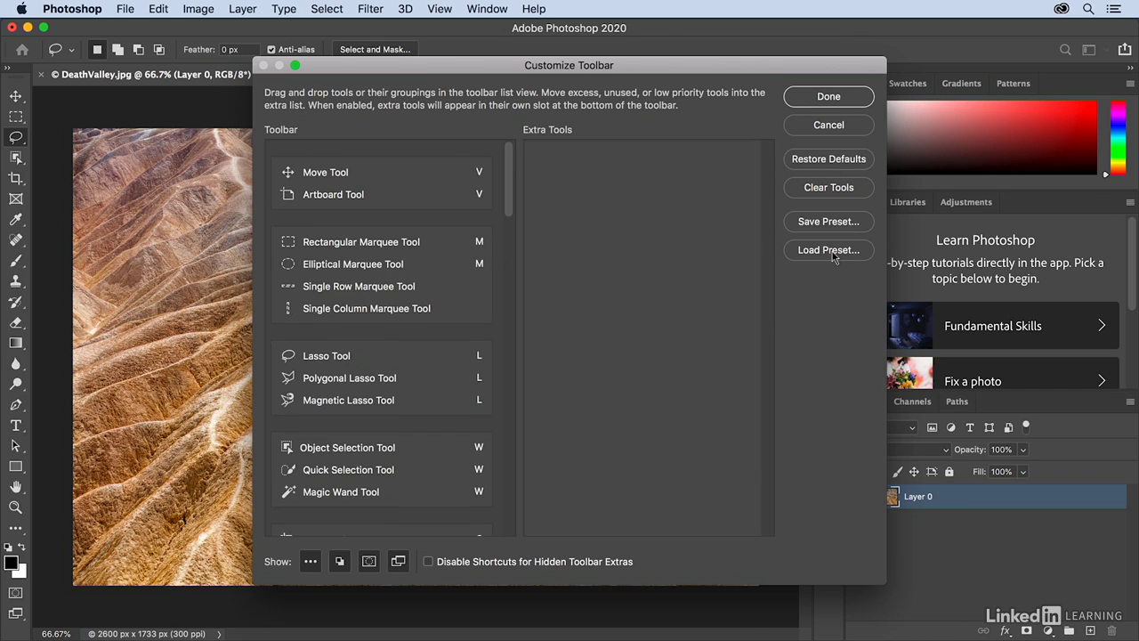
Load the jk.tbr toolbar preset and close Customize Toolbar with Done
left_click(827, 249)
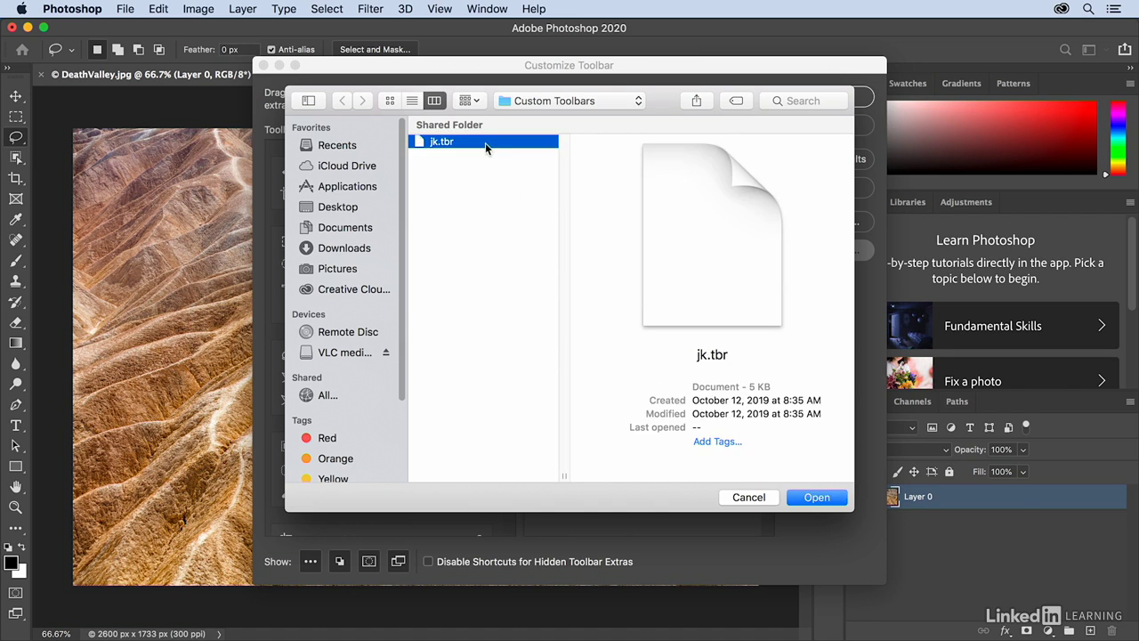
left_click(816, 496)
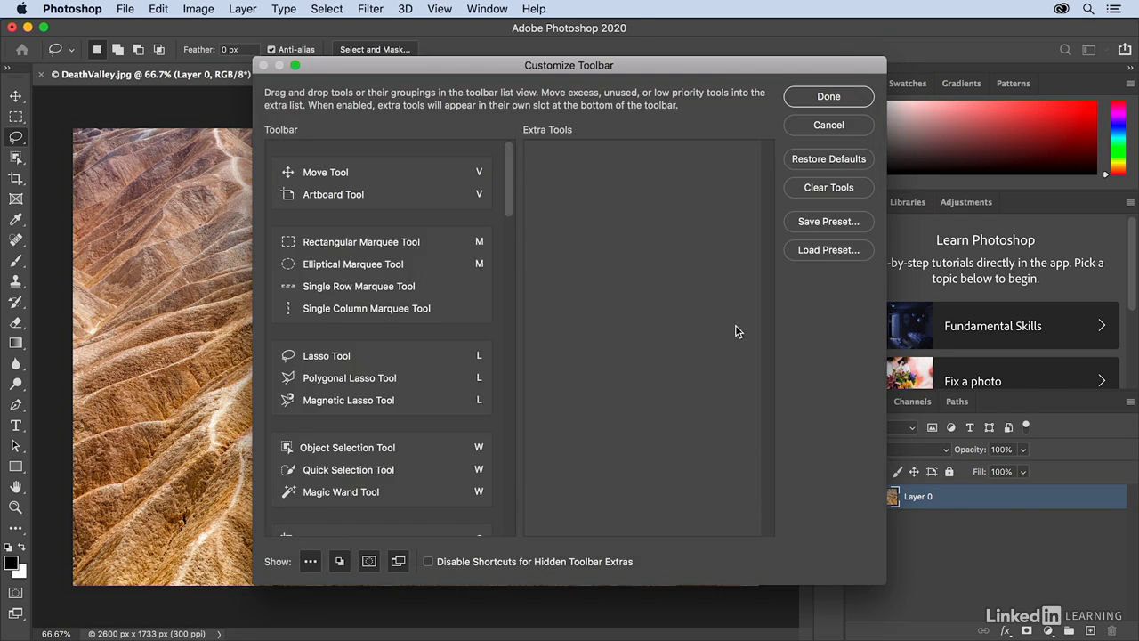
left_click(828, 96)
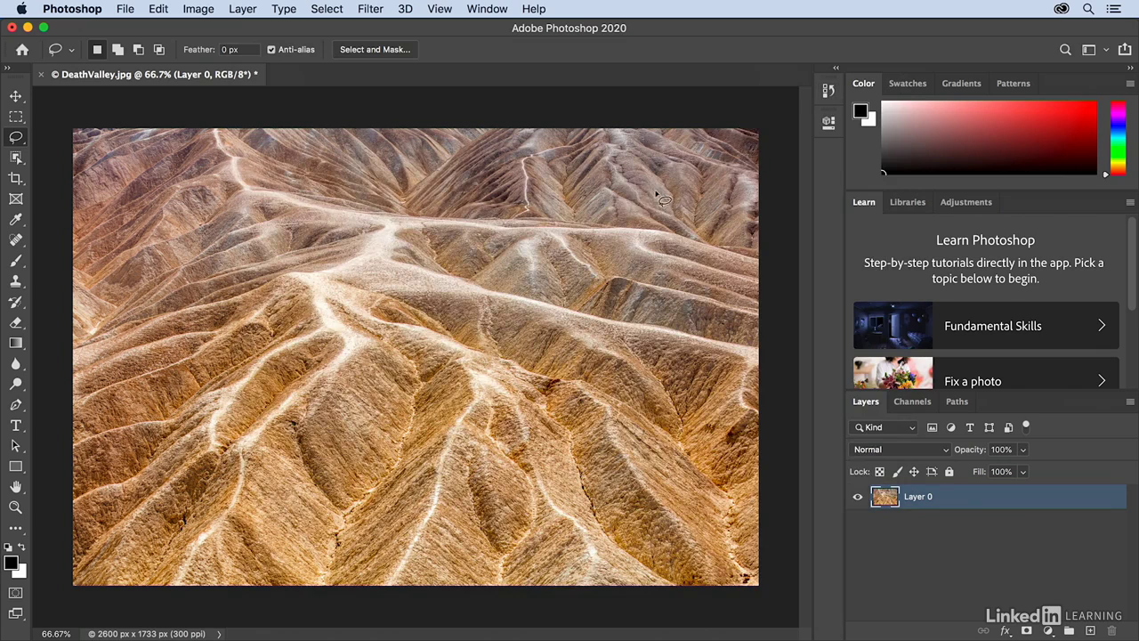
mouse_move(249, 249)
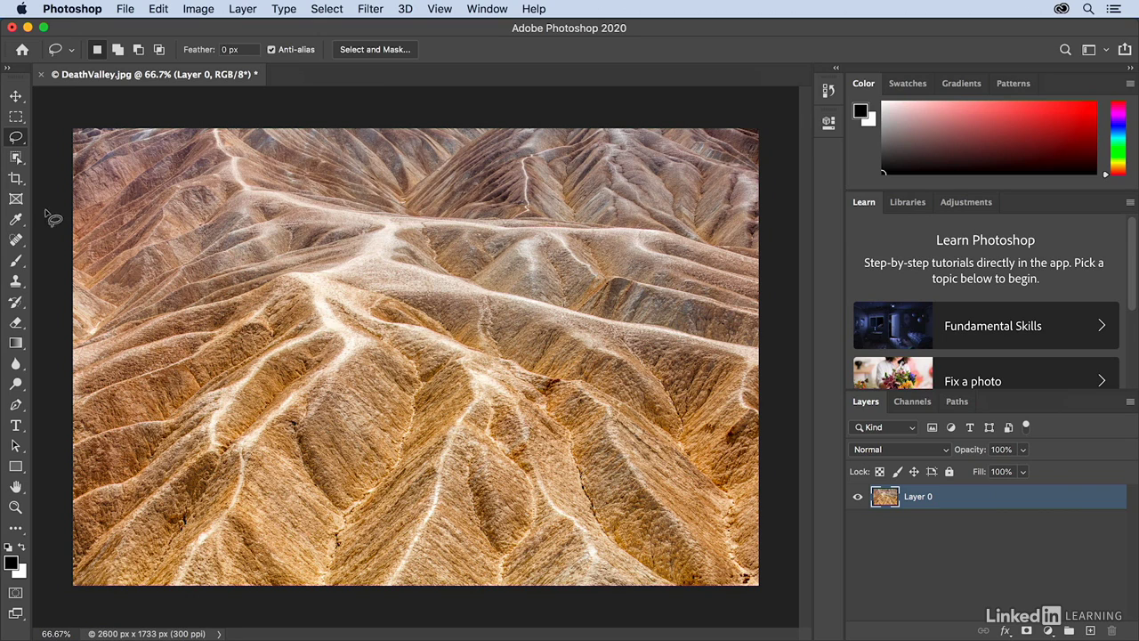
mouse_move(16, 176)
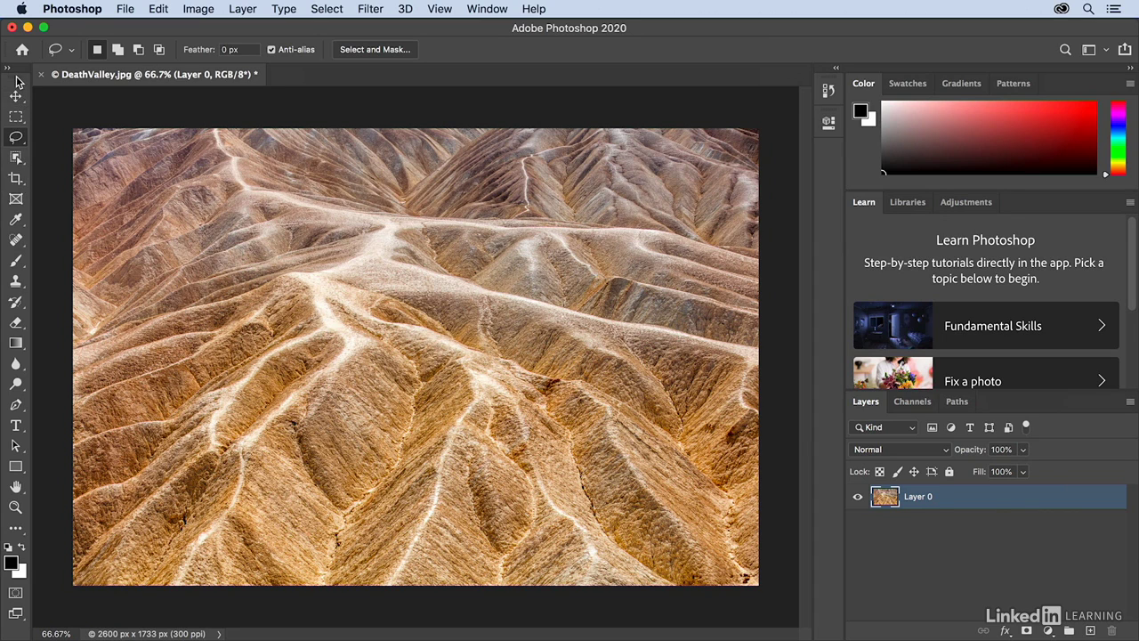
mouse_move(17, 89)
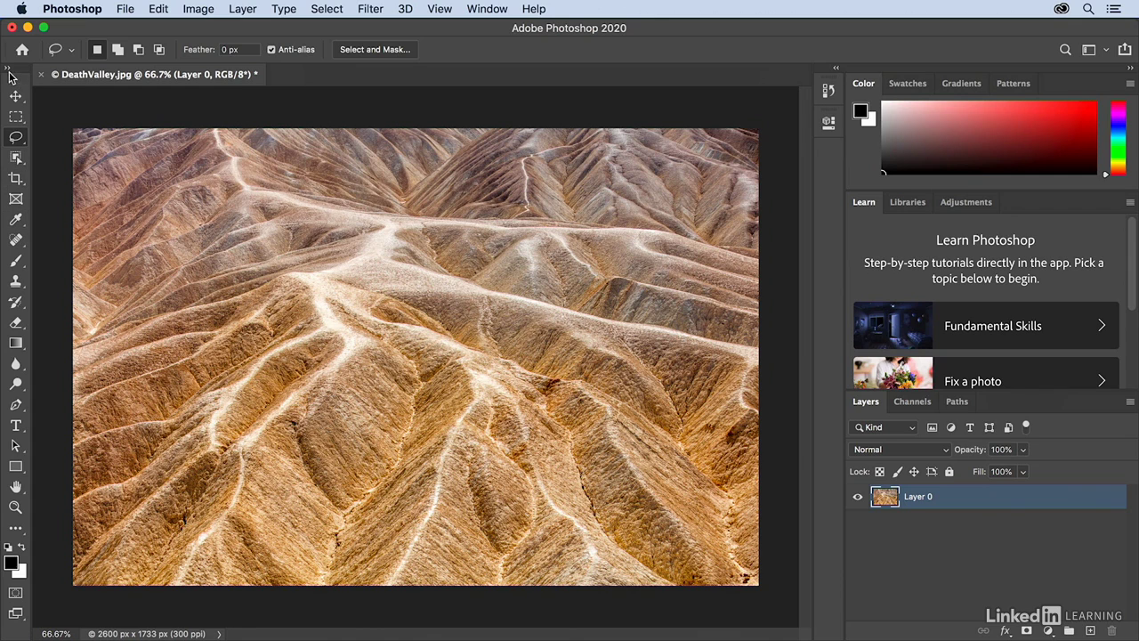
left_click(11, 73)
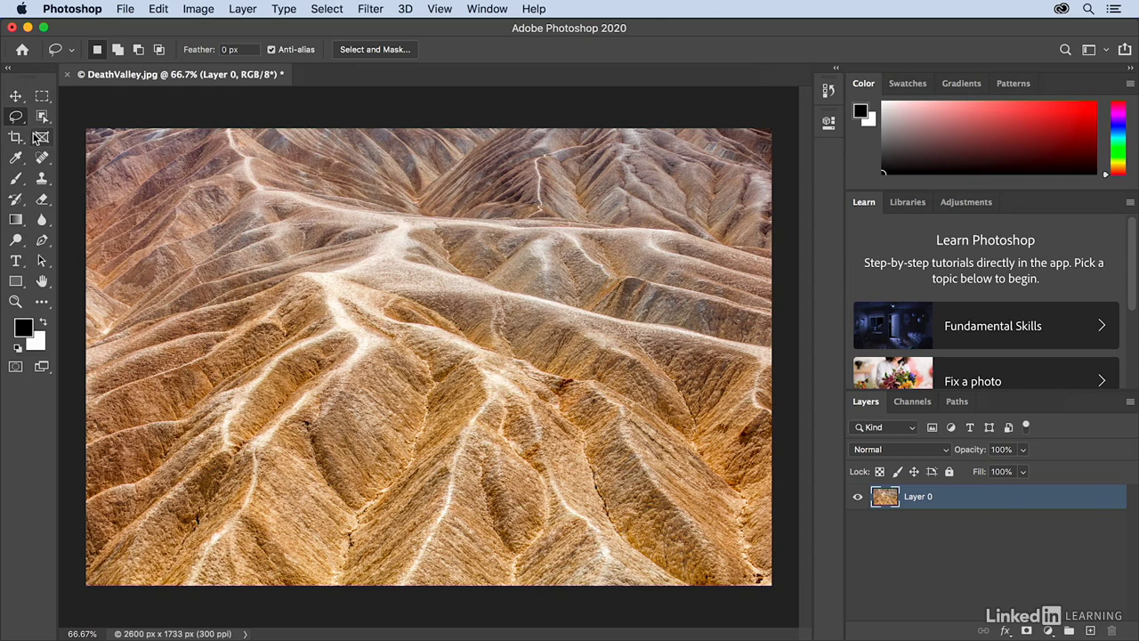
left_click(12, 69)
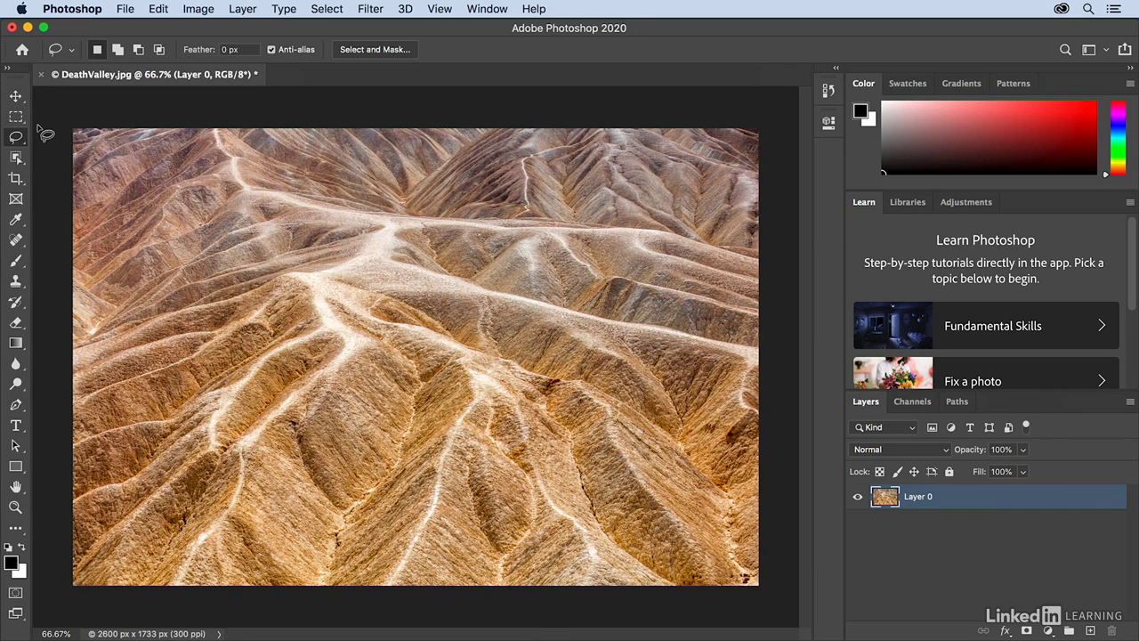
mouse_move(15, 82)
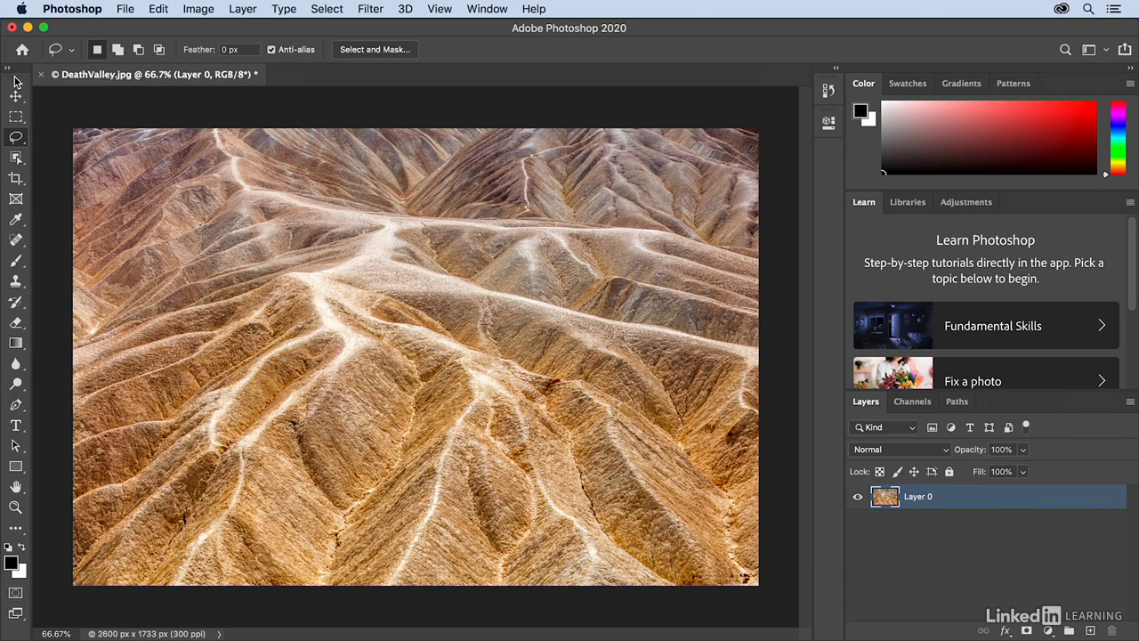